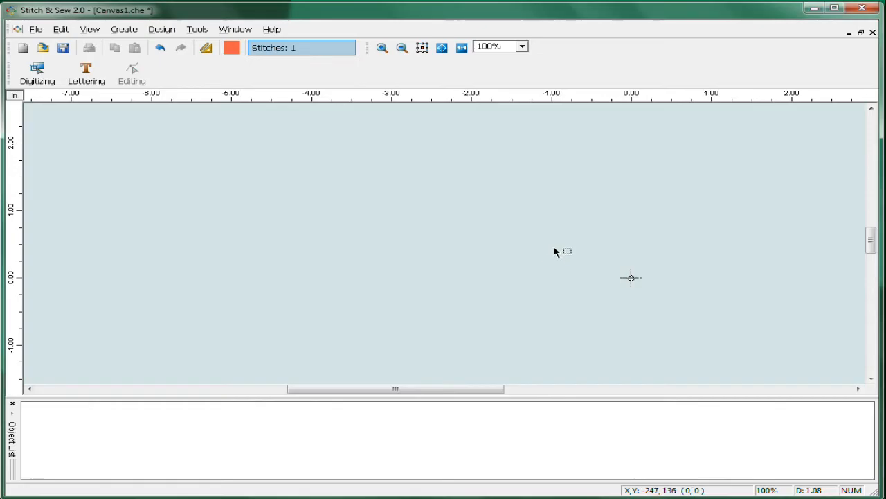
mouse_move(136, 233)
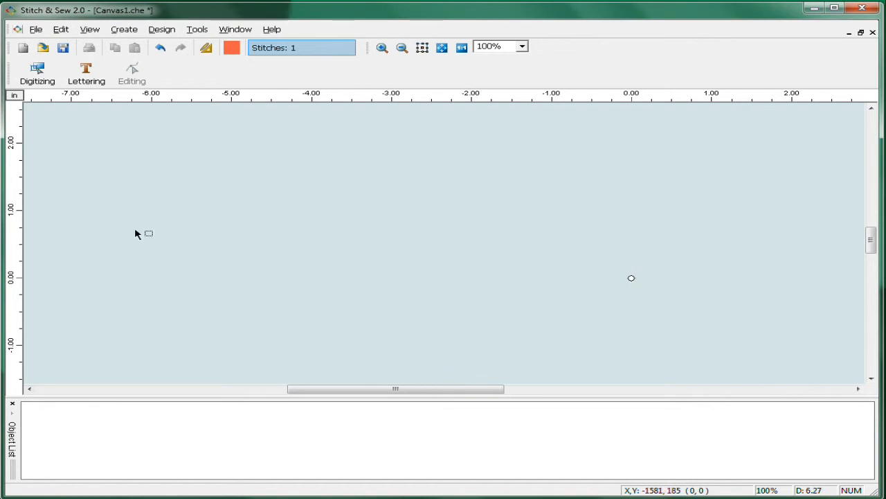
Activate the Lettering tool to start a new text object
click(86, 72)
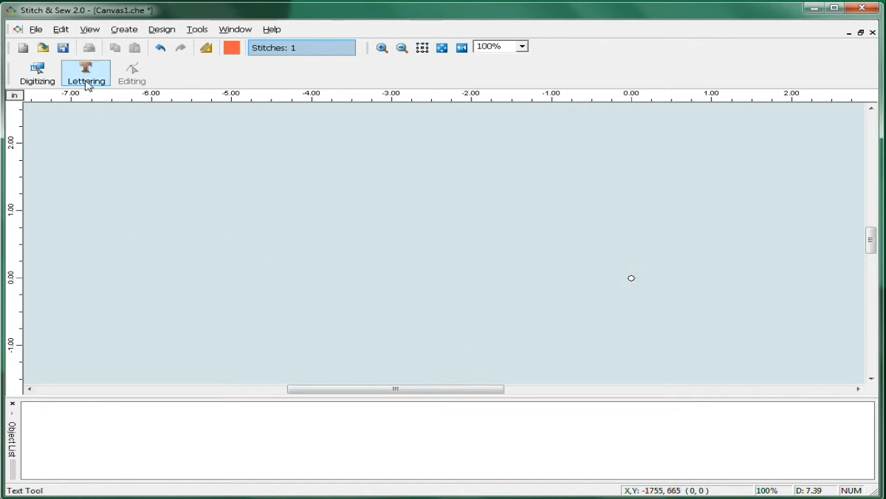
click(86, 73)
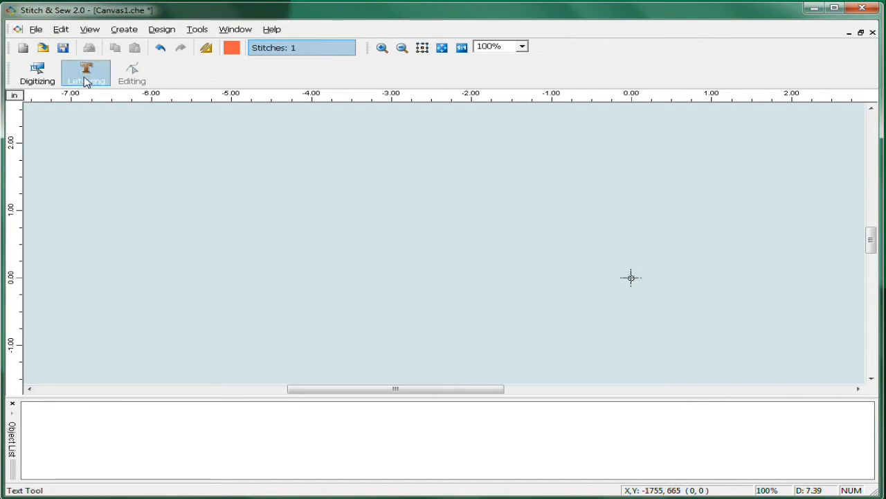
click(86, 74)
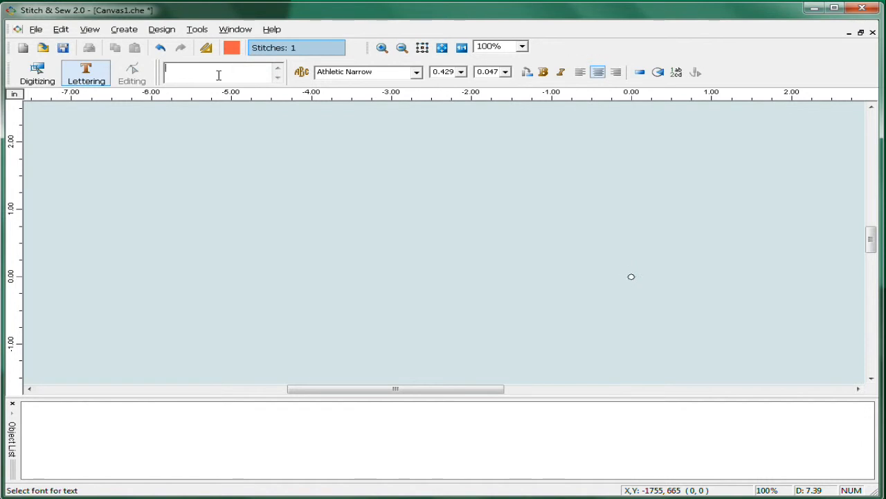
Enter 'Your Text' in Athletic Narrow and set the lettering height to 0.75
text(M)
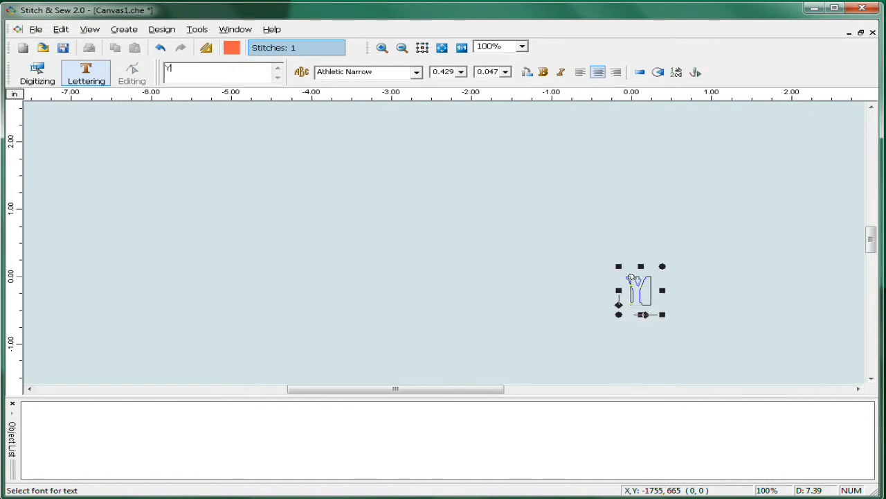
text(Your Text)
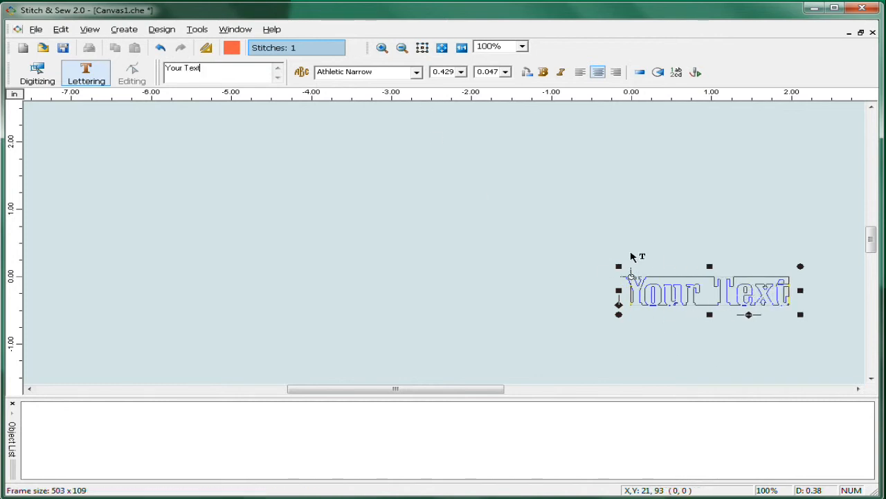
mouse_move(604, 323)
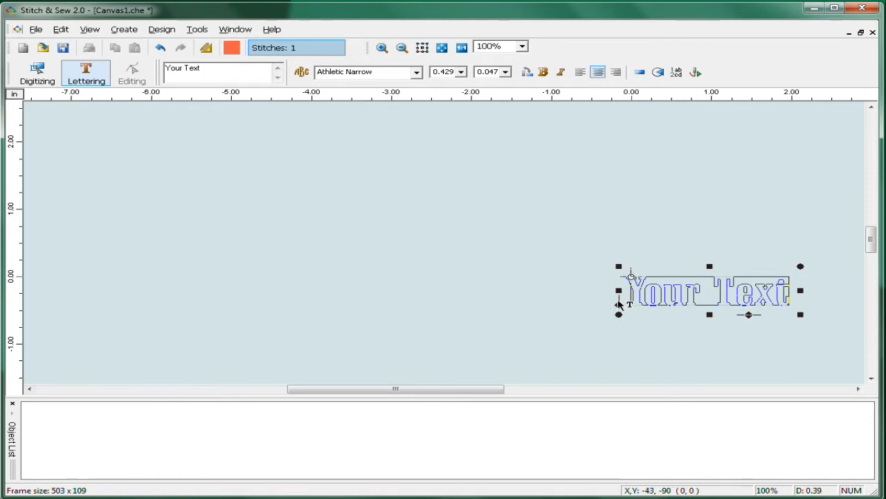
click(417, 72)
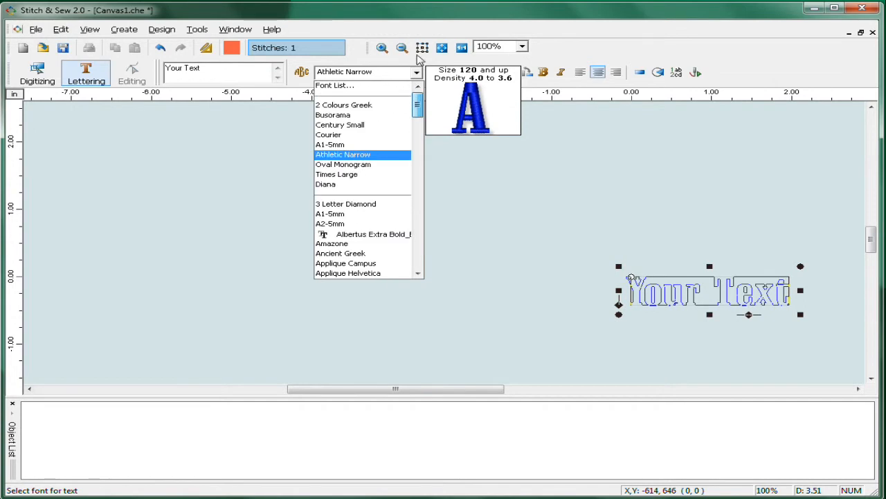
click(342, 155)
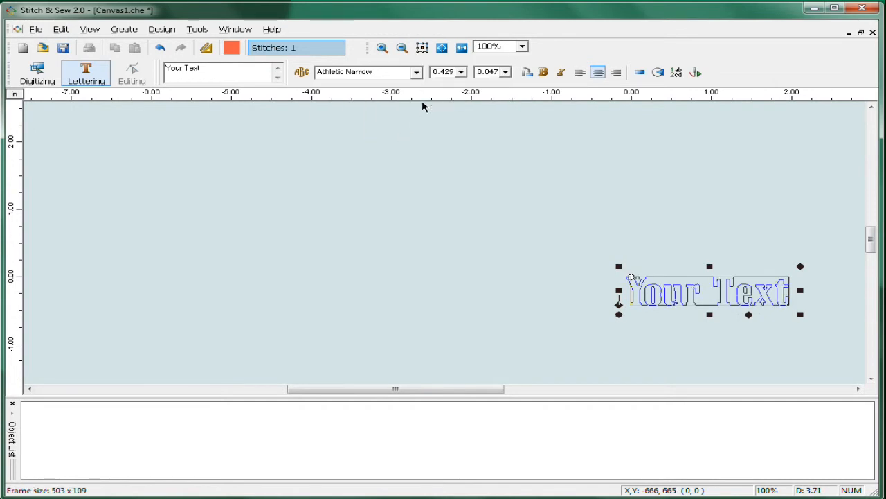
click(444, 71)
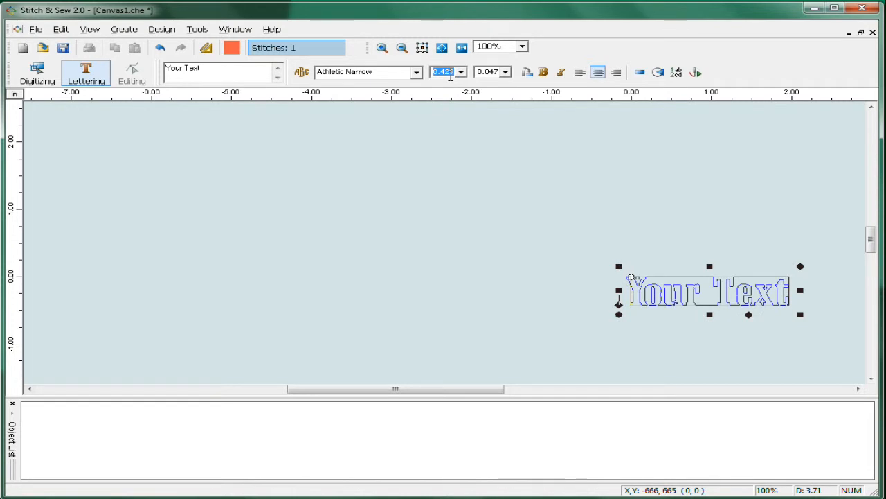
text(0.)
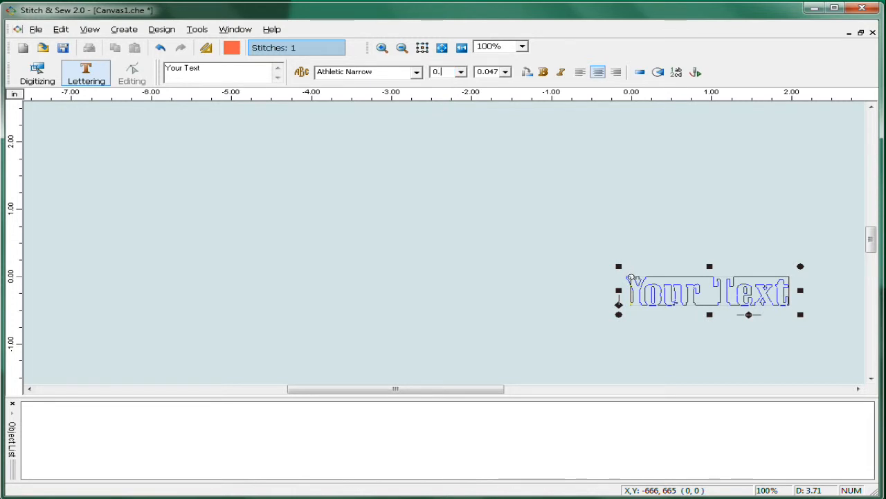
text(0.752)
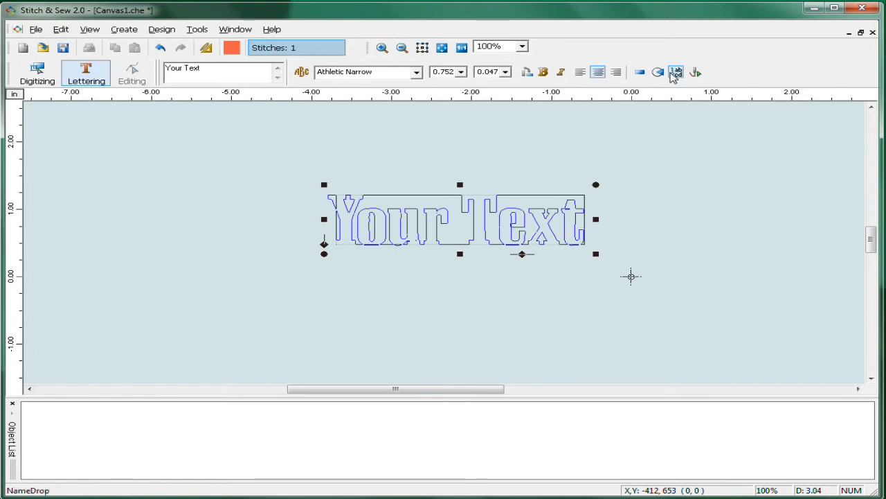
click(677, 72)
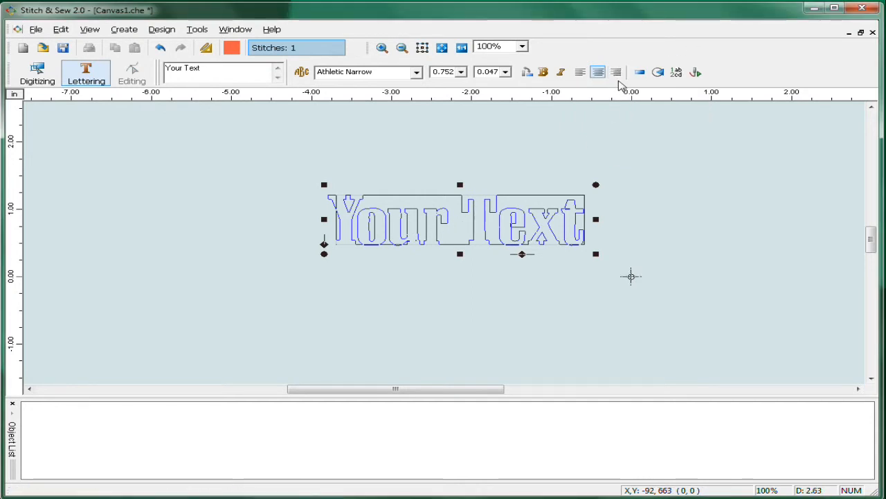
mouse_move(631, 277)
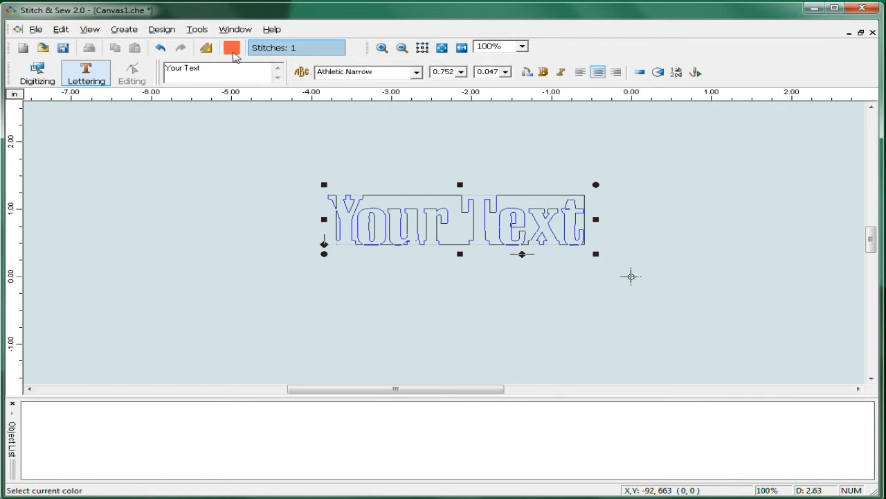
Stitch 'Your Text' in a blue thread colour and leave lettering mode
click(232, 48)
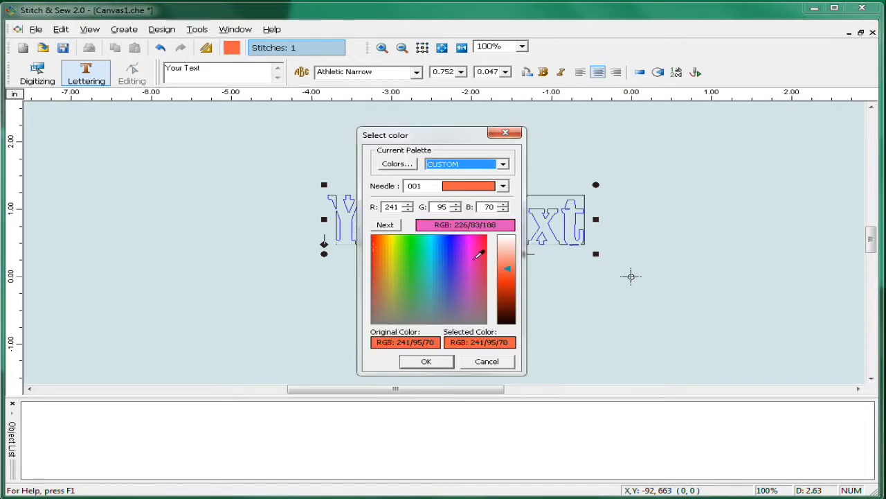
click(448, 254)
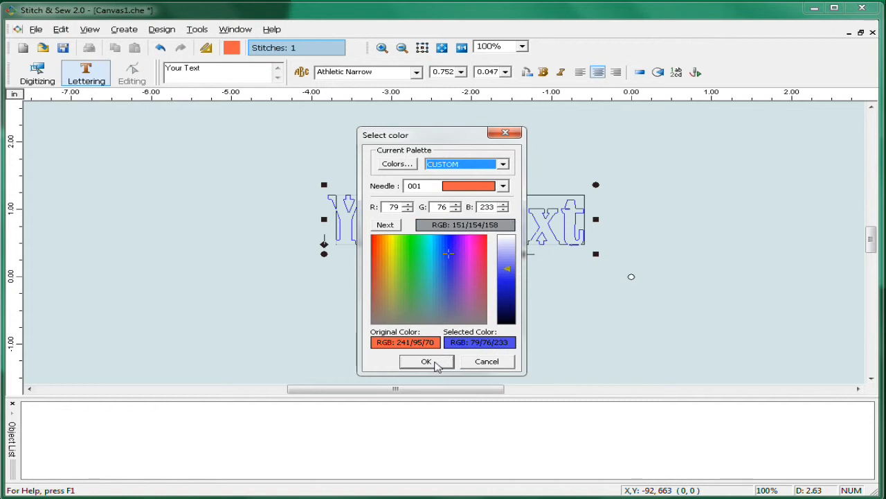
click(426, 361)
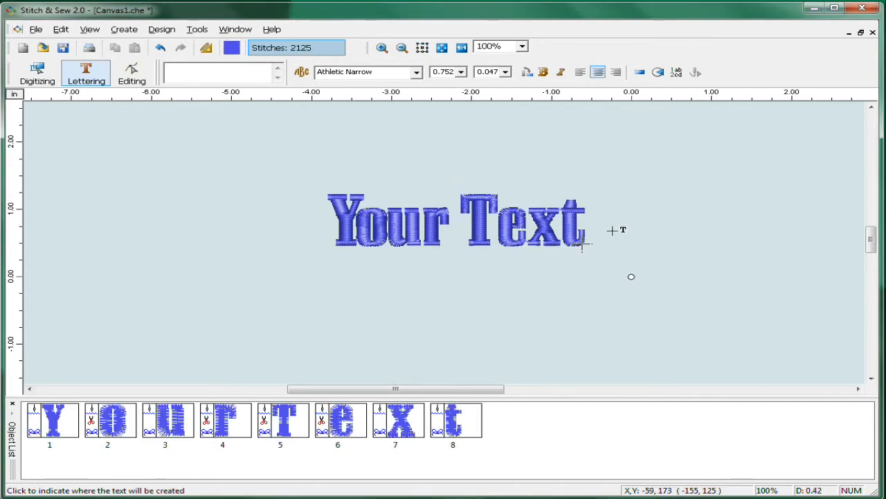
click(86, 73)
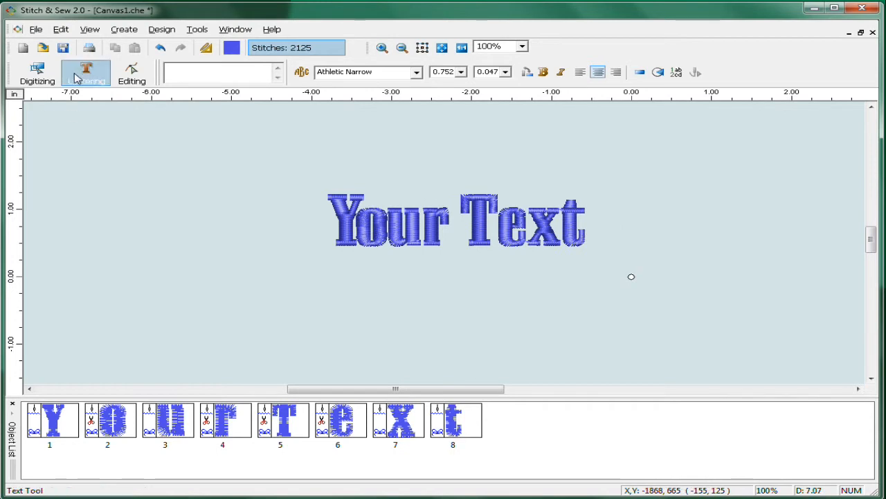
click(89, 29)
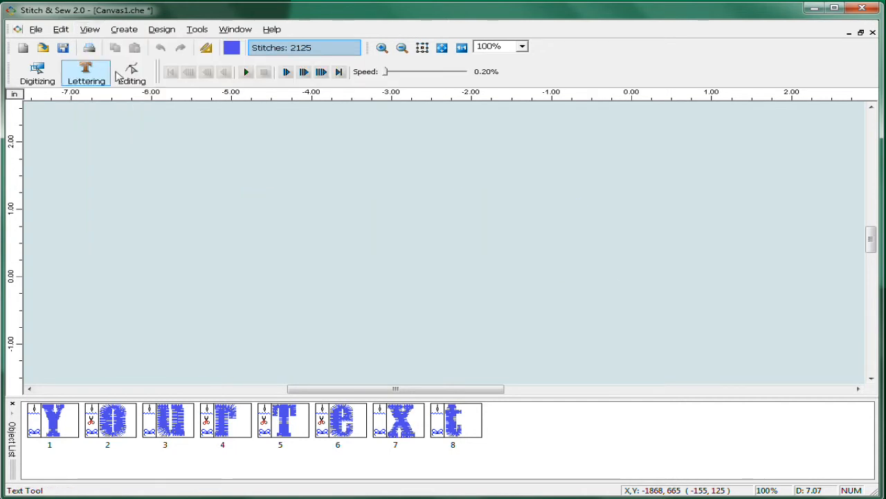
Play the stitch-out simulation and raise the playback speed to about 30%
click(246, 72)
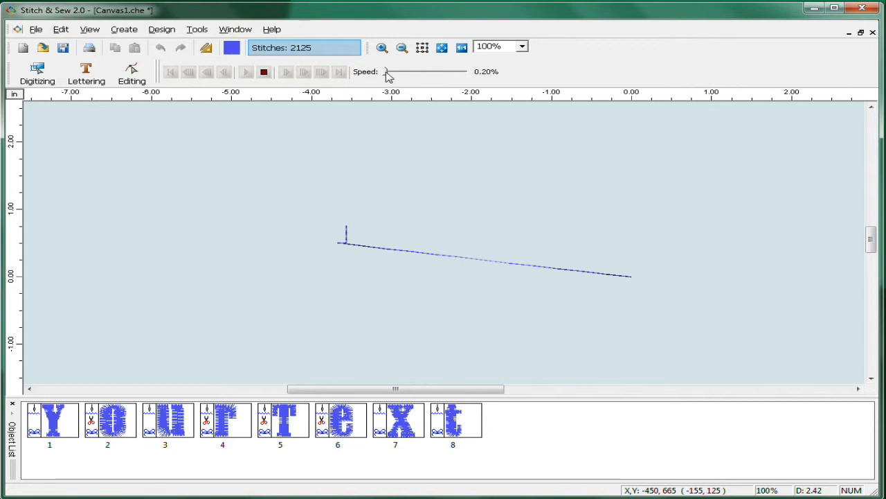
drag(387, 71, 398, 71)
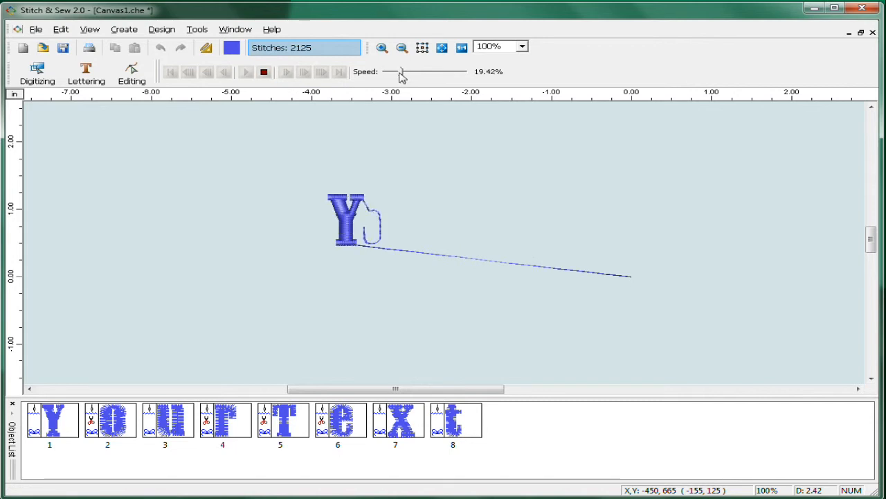
drag(400, 72, 410, 71)
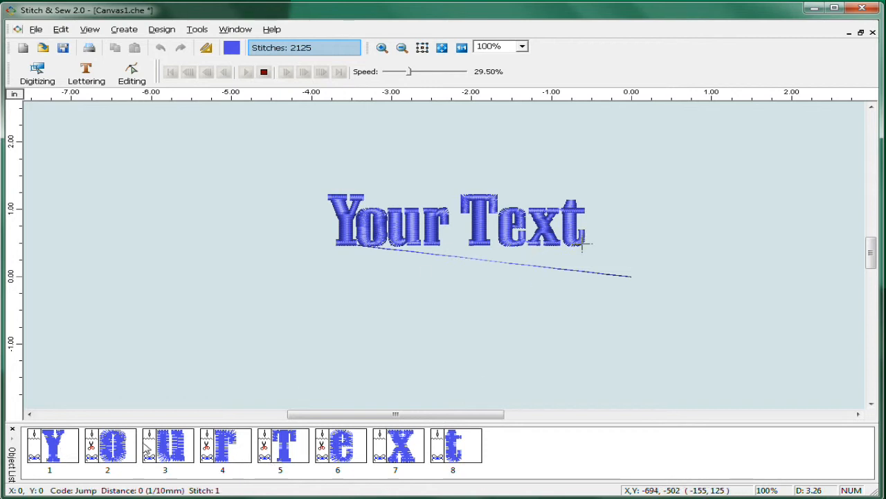
mouse_move(419, 253)
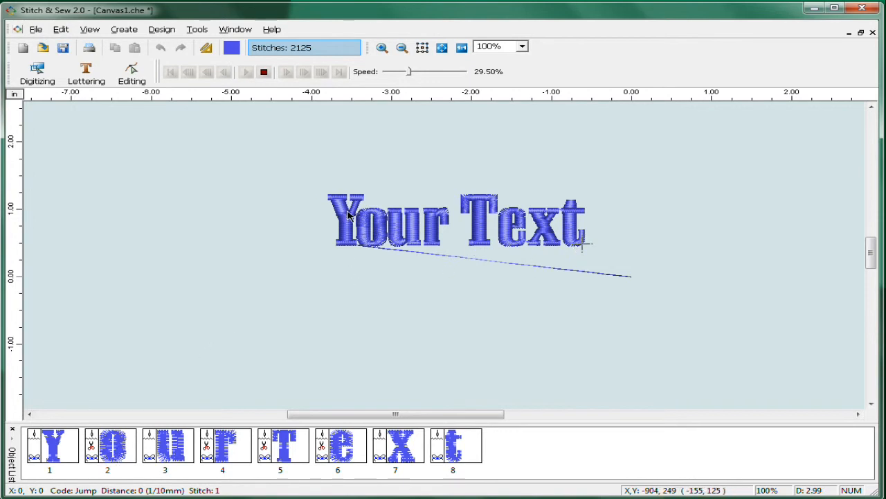
mouse_move(238, 359)
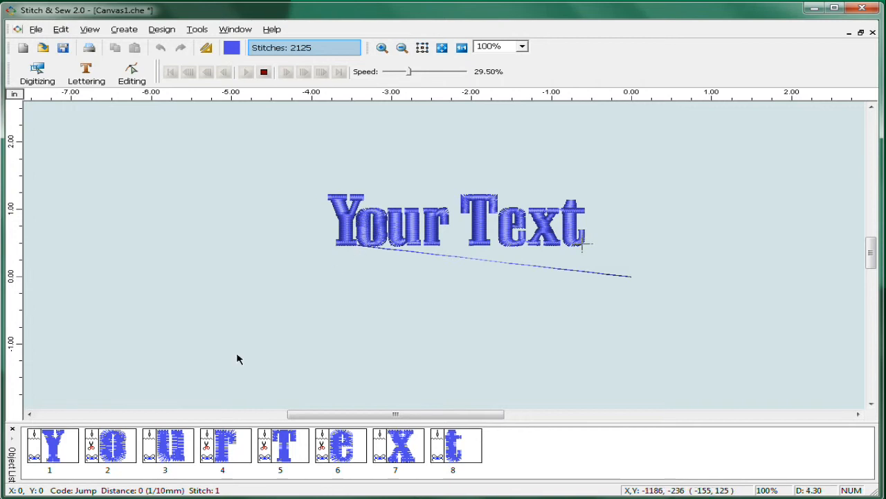
Set the 'o' letter's connection policy to Never Trim for jump stitches
right_click(110, 447)
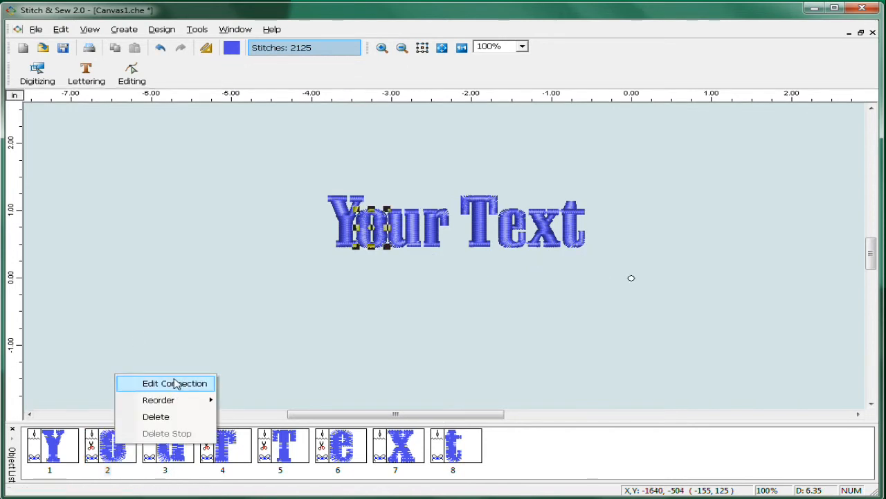
click(175, 383)
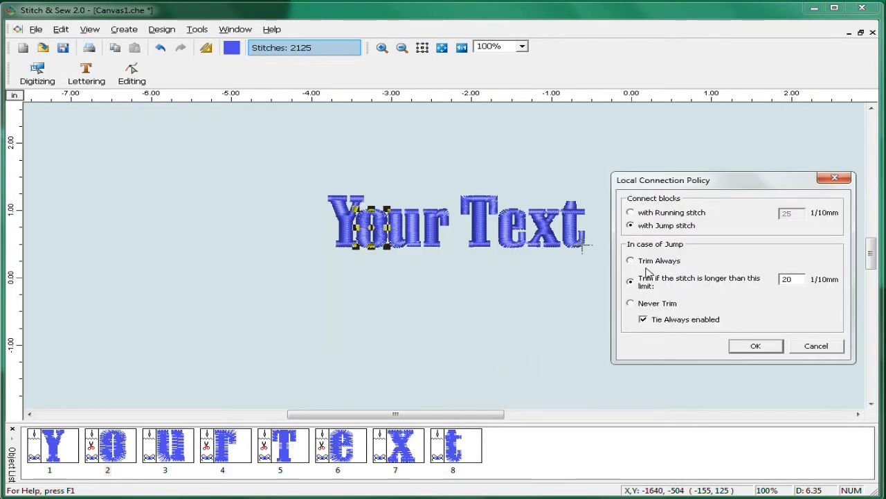
mouse_move(640, 269)
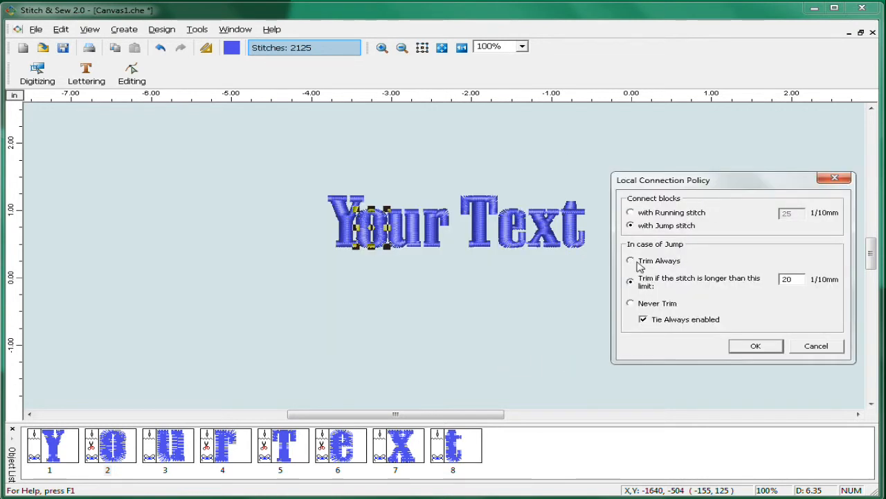
click(631, 261)
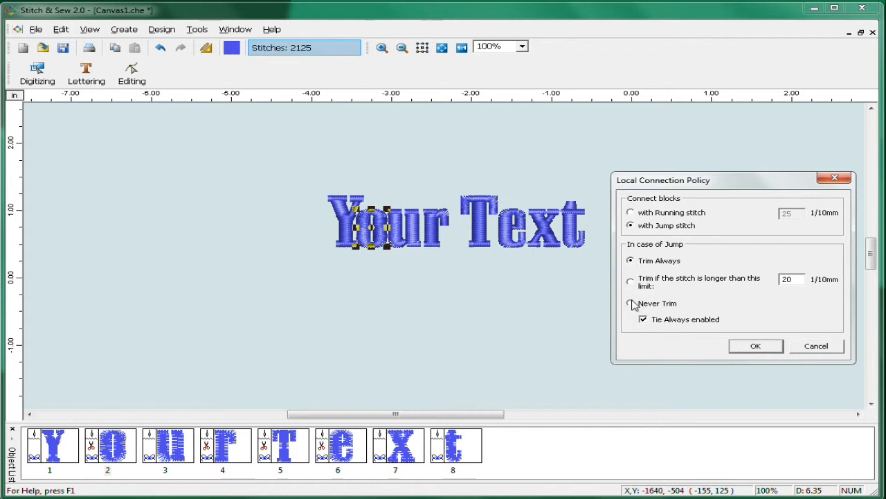
click(630, 304)
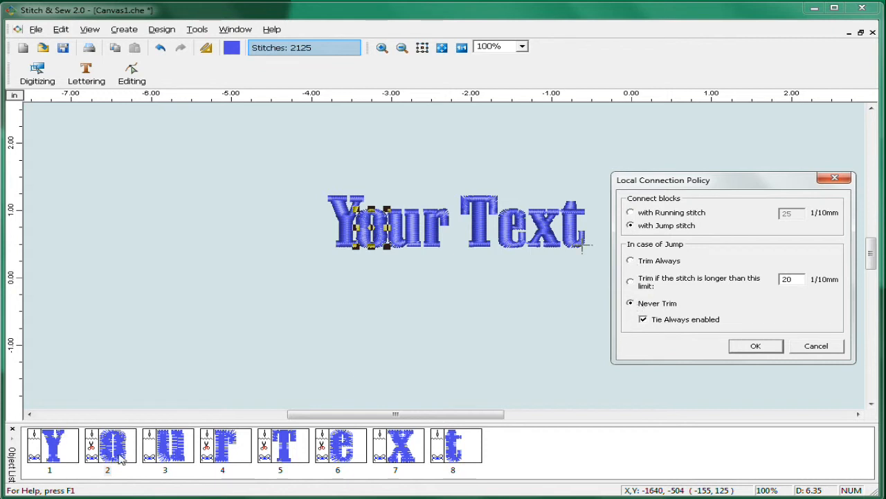
click(756, 346)
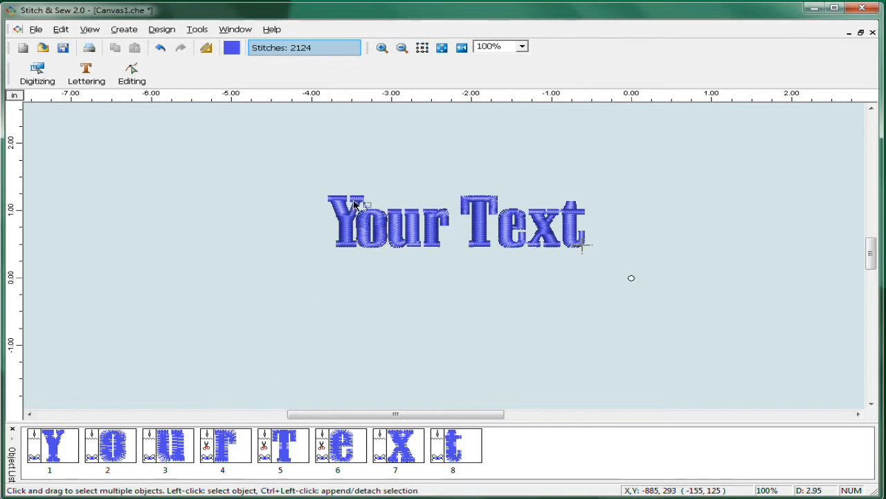
mouse_move(380, 301)
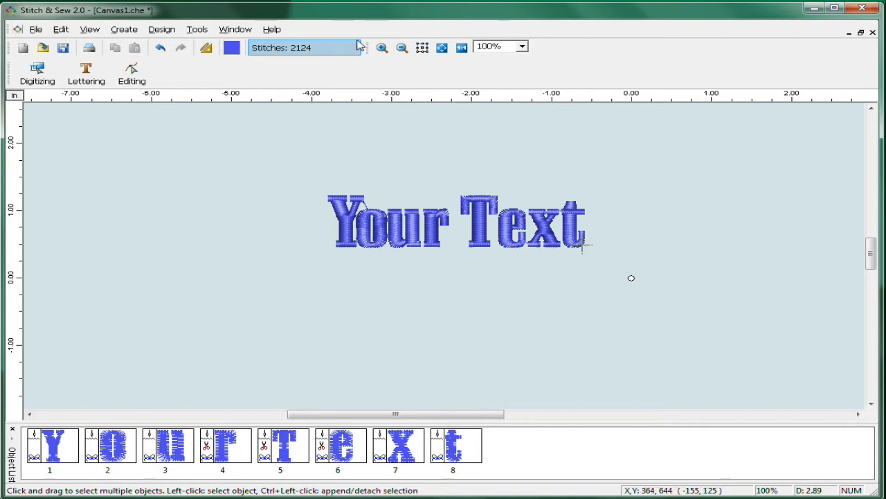
Zoom in, move Y nearer the o, and tighten the e, x and t spacing
click(381, 47)
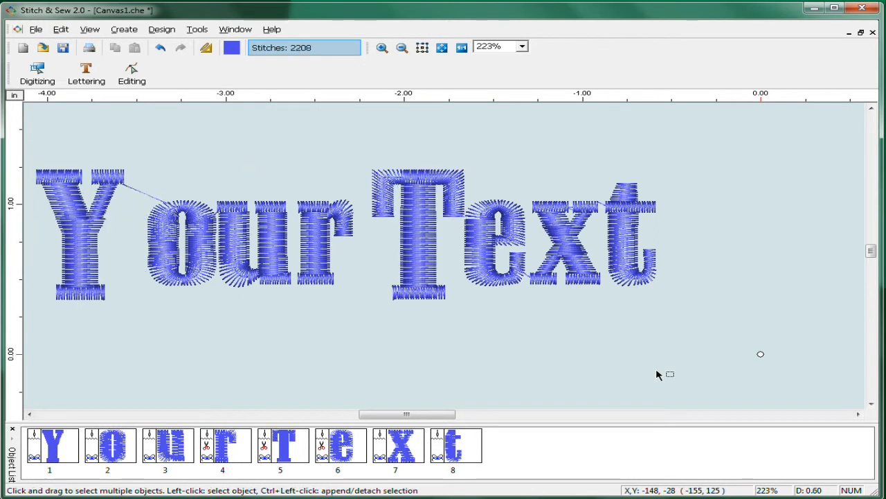
click(76, 229)
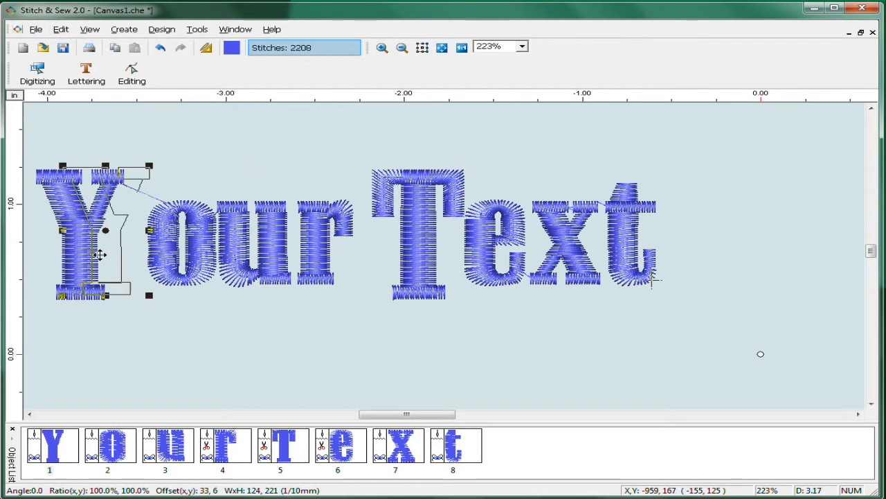
click(547, 354)
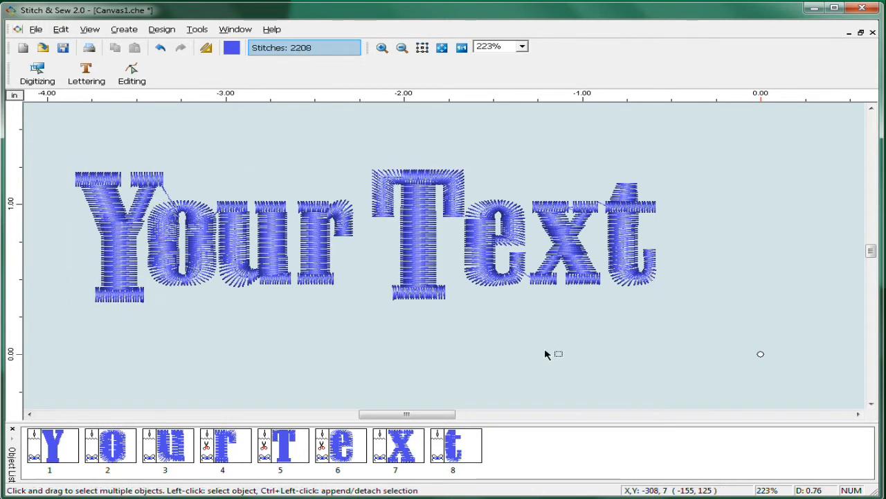
drag(398, 130, 671, 320)
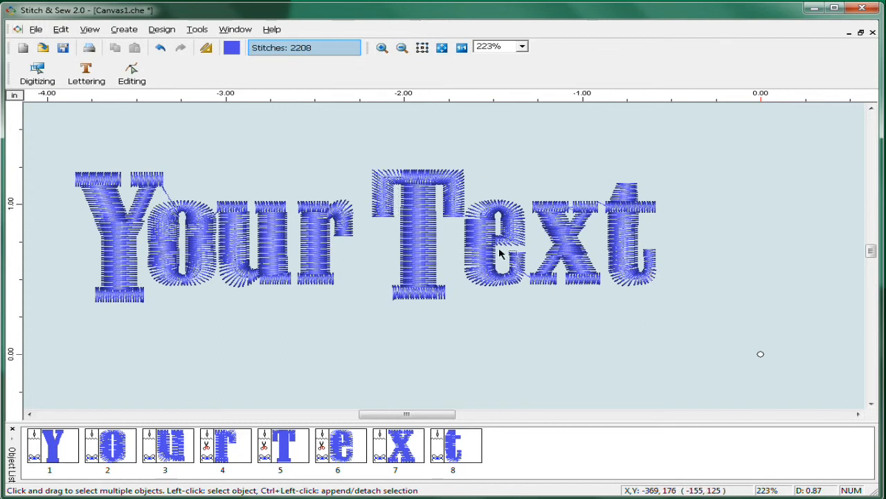
click(484, 253)
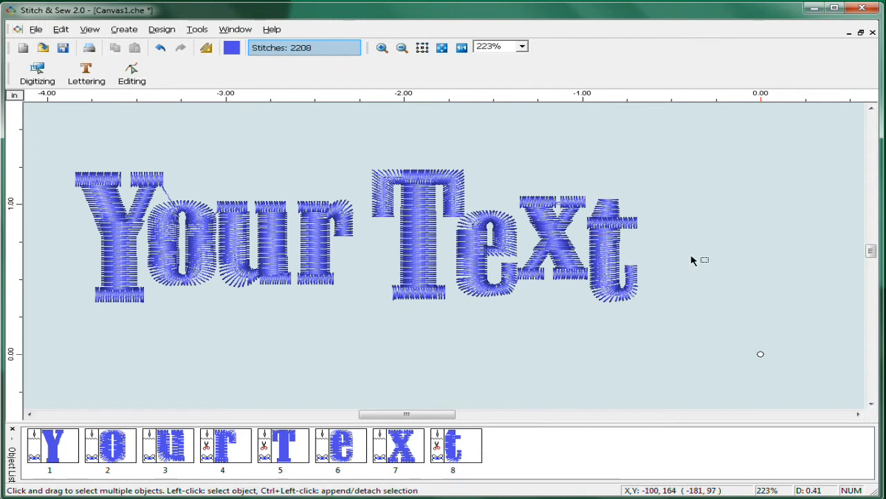
Select the letters of the word 'Text'
click(506, 236)
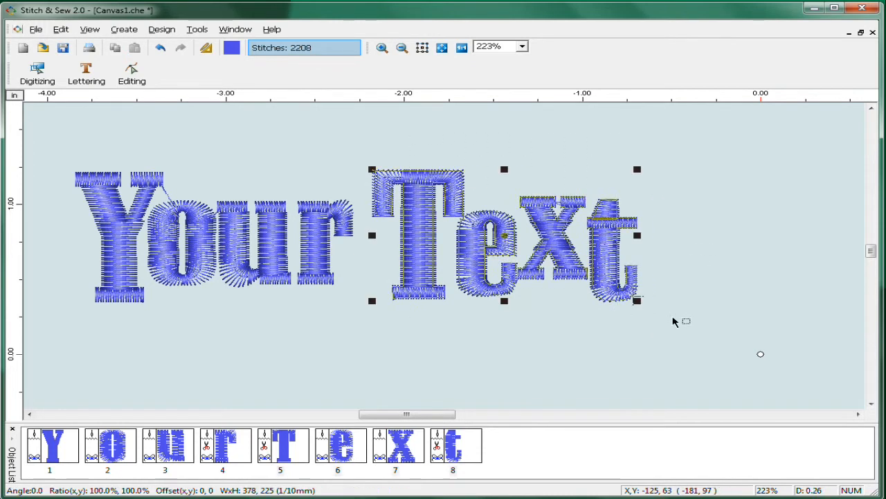
mouse_move(647, 164)
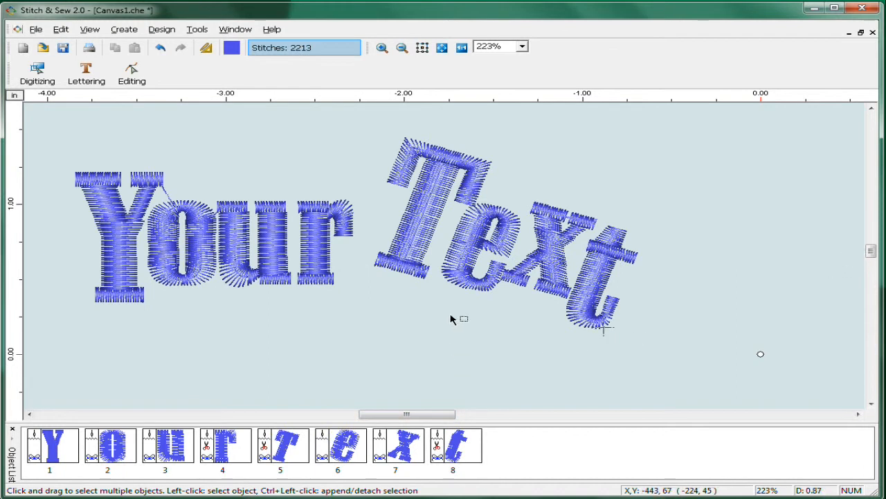
mouse_move(284, 276)
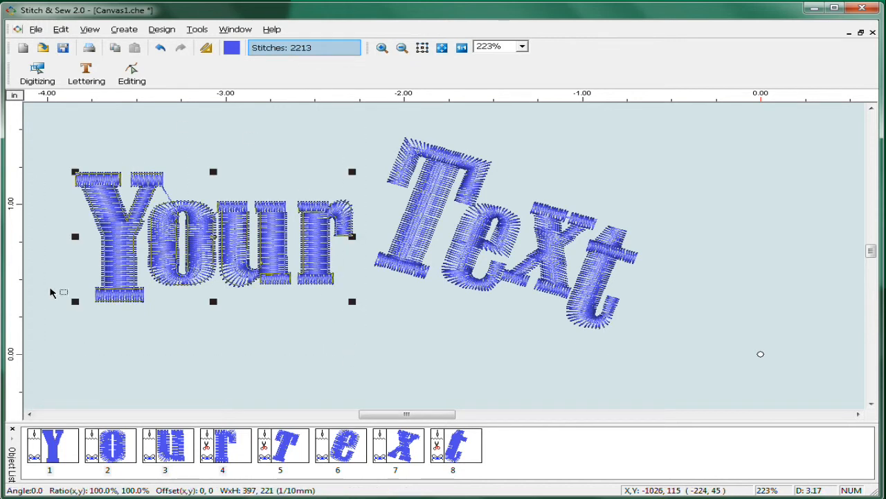
mouse_move(296, 137)
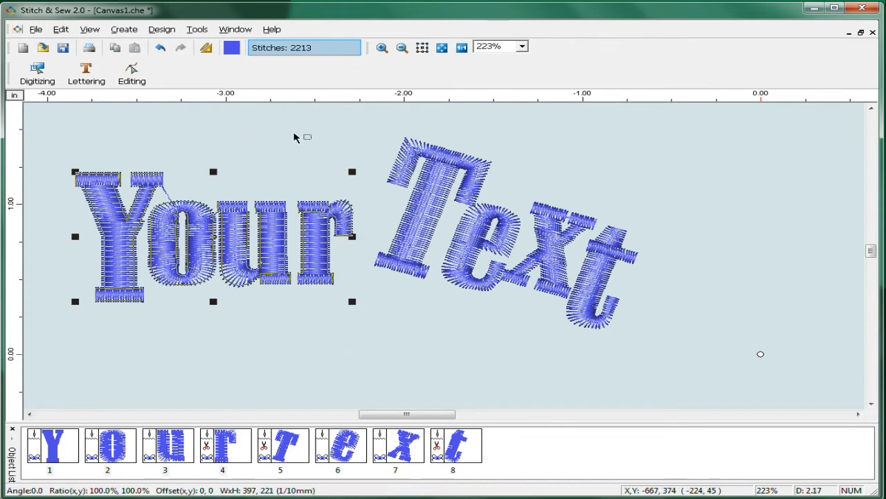
Preview the next suggested thread colour in the Select color dialog and confirm
click(231, 48)
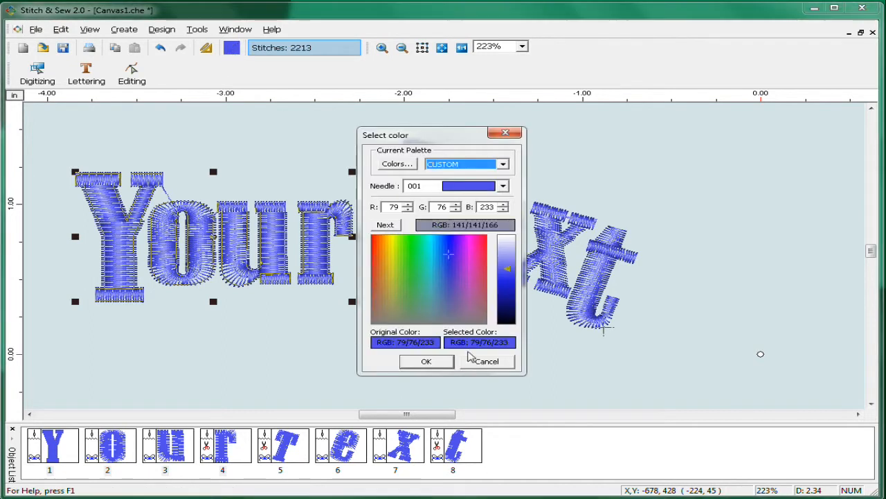
click(385, 225)
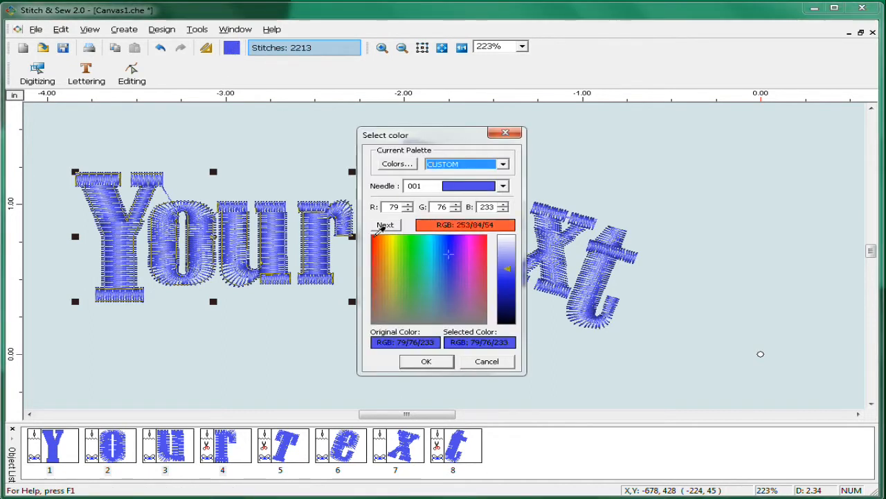
click(427, 361)
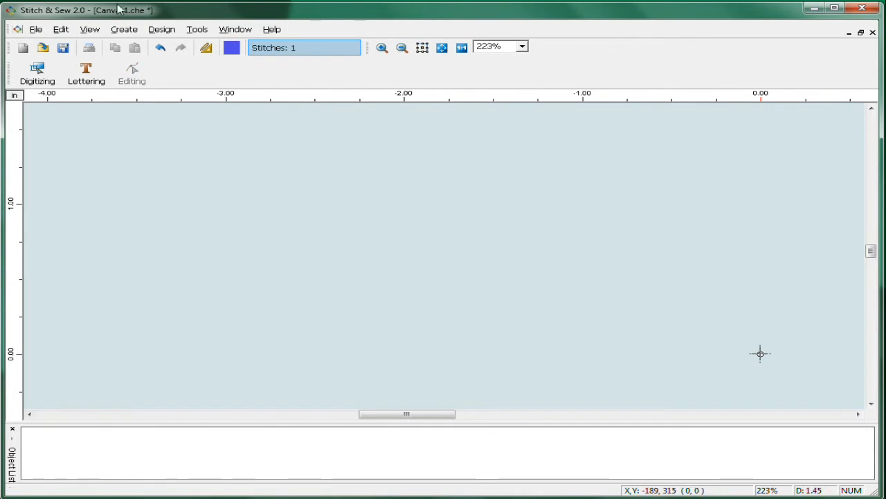
Create new 'Your Text' lettering in Times Large and show the text frame shapes
click(86, 73)
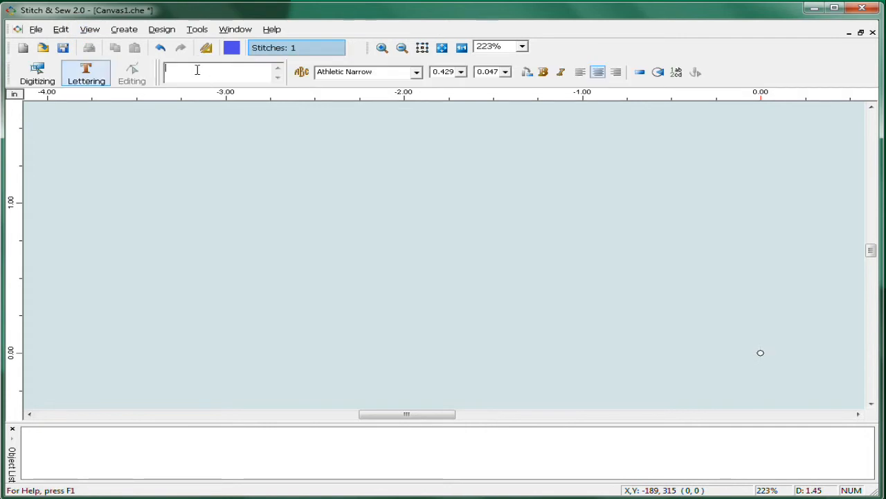
text(Your Text)
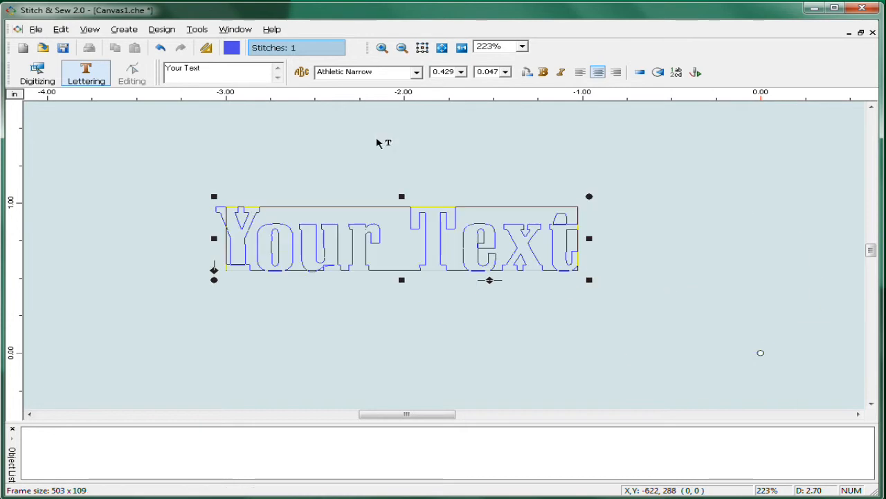
click(417, 73)
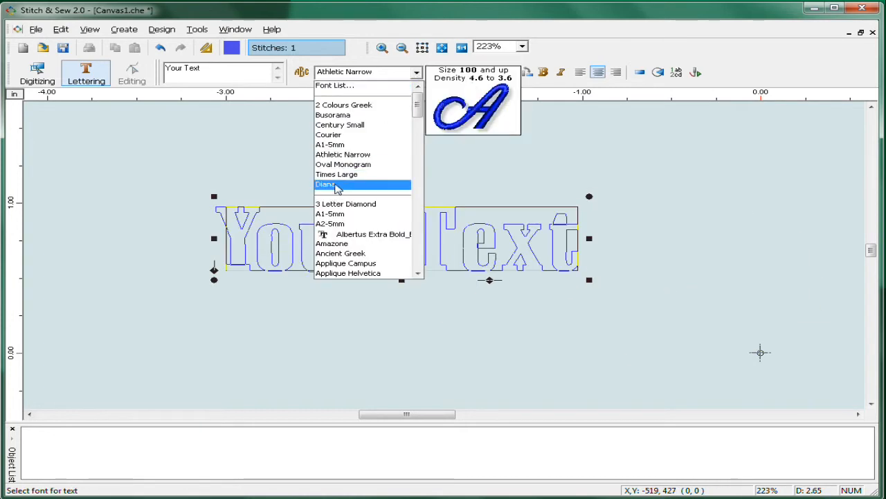
click(336, 173)
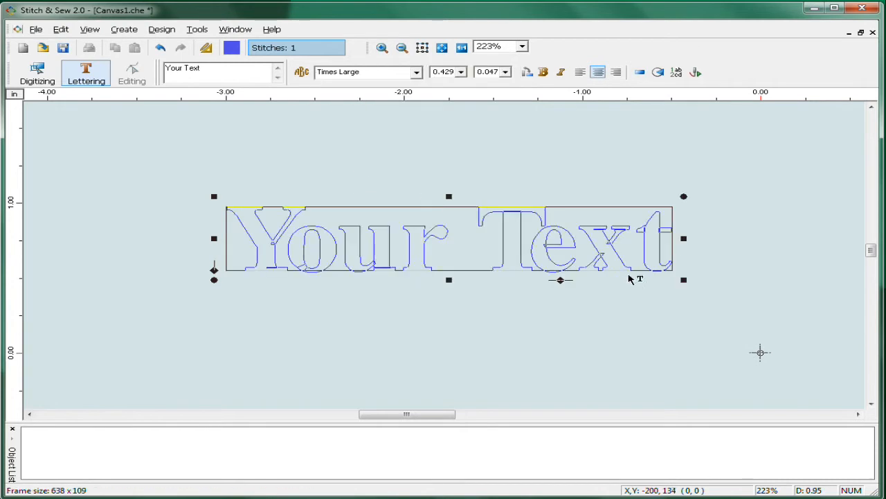
mouse_move(523, 233)
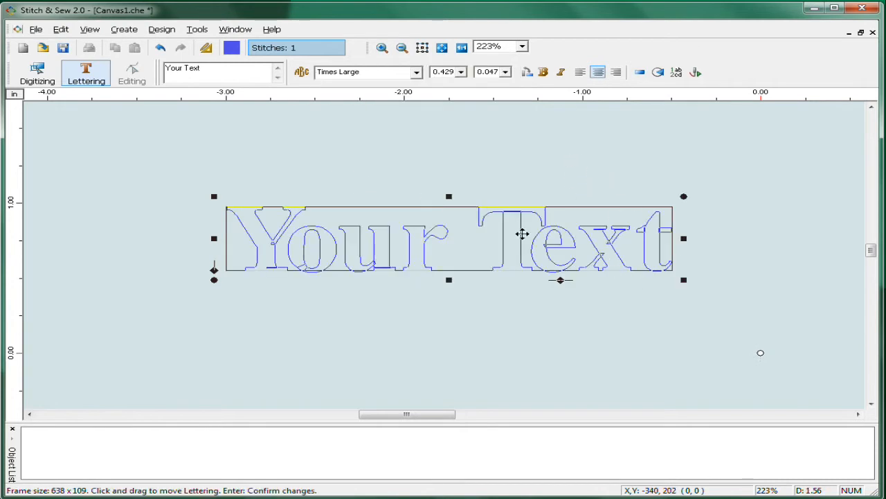
click(639, 72)
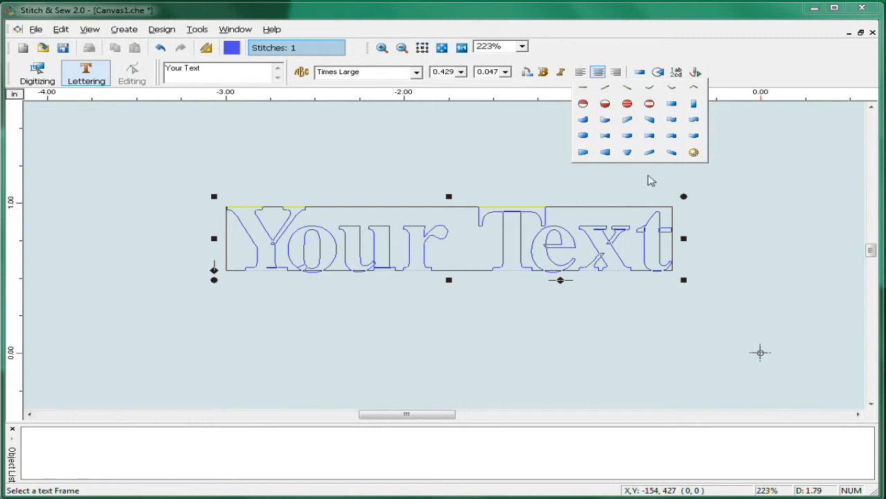
mouse_move(625, 115)
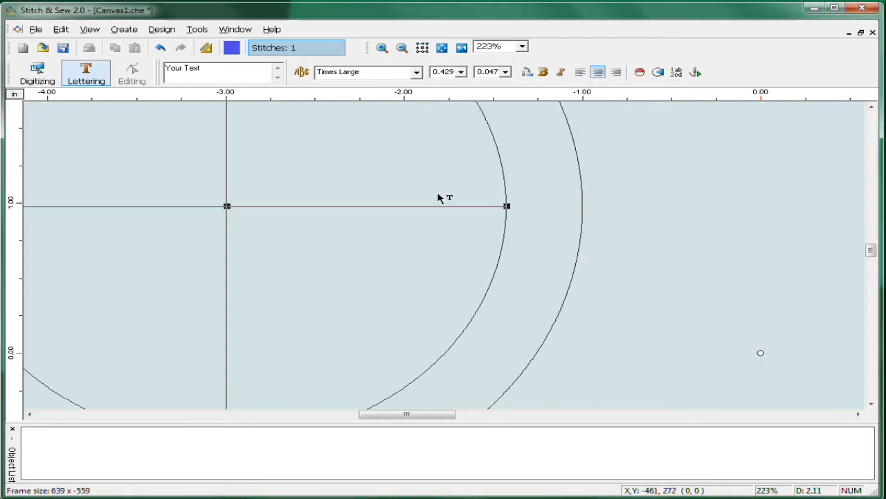
mouse_move(308, 277)
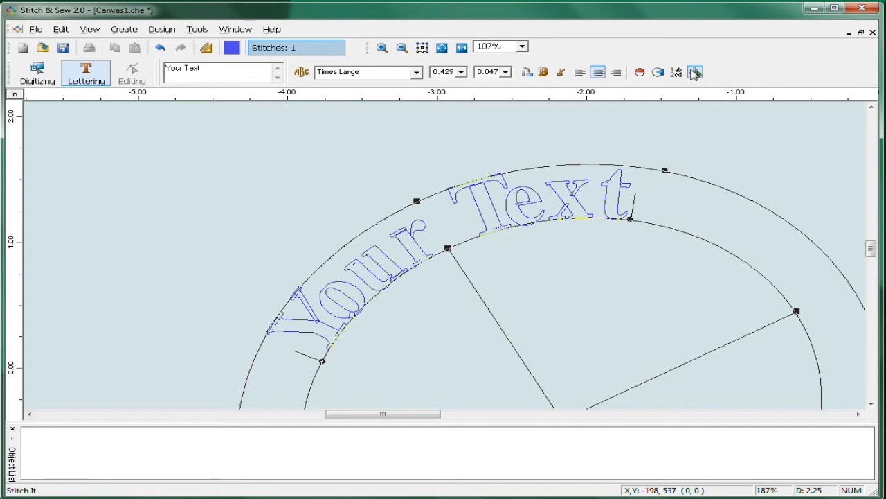
Stitch the Times Large 'Your Text' along the circular arc frame
click(695, 72)
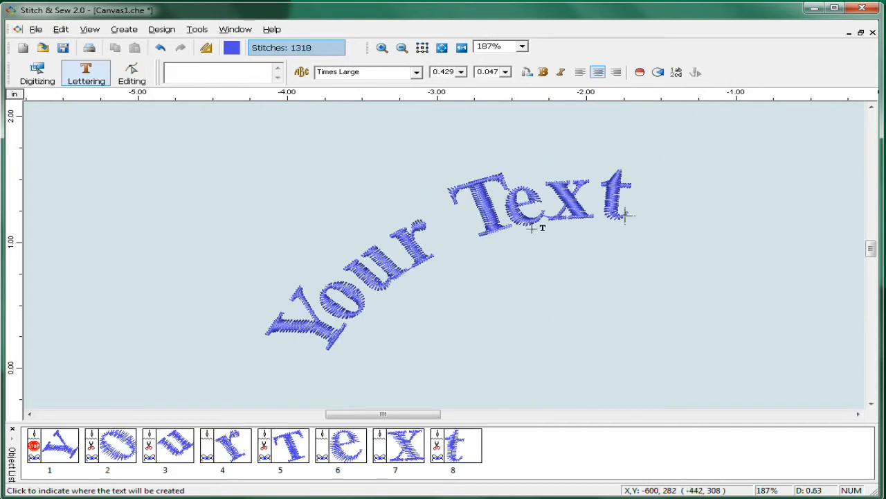
mouse_move(601, 241)
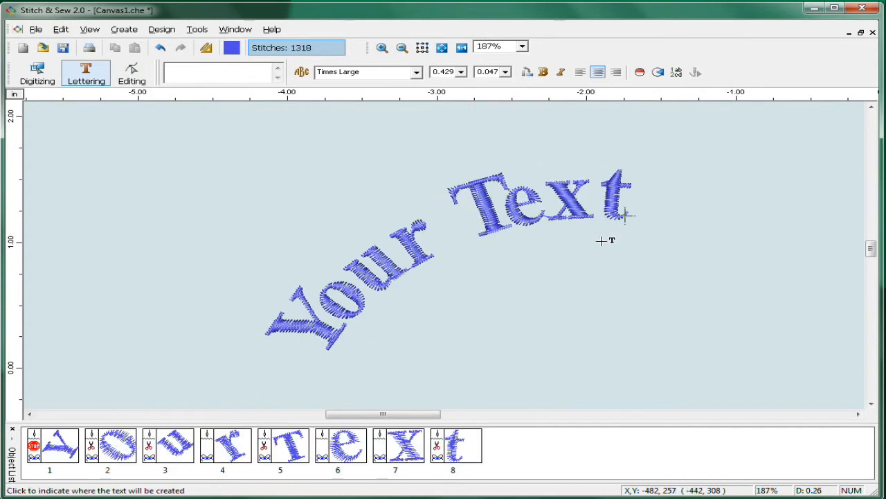
click(300, 72)
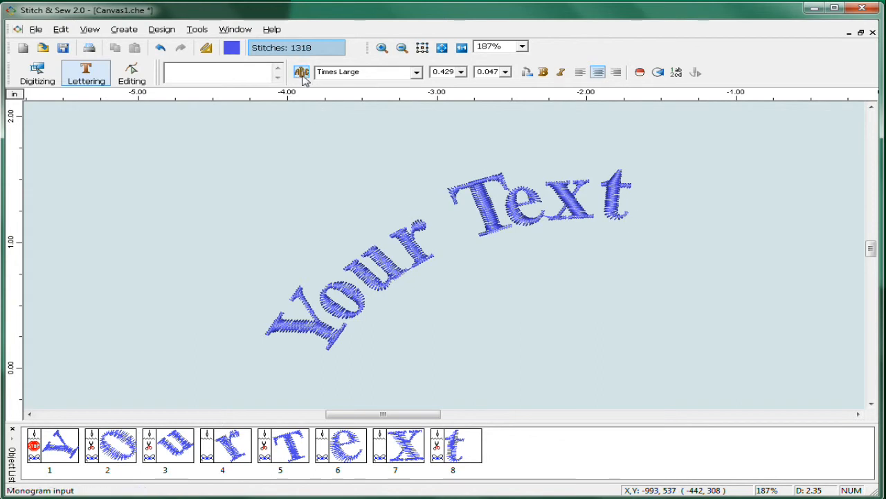
Create an Oval Monogram lettering with the letters A, B, C below the arched text
click(416, 72)
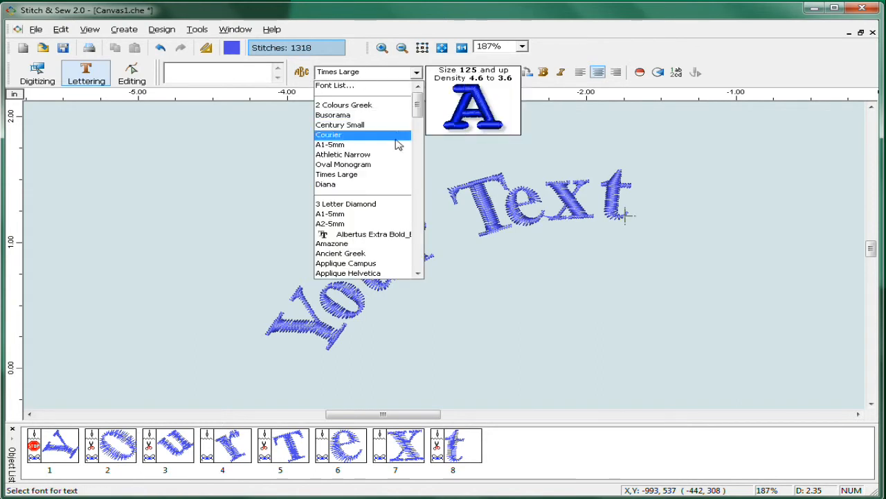
scroll(down, 3)
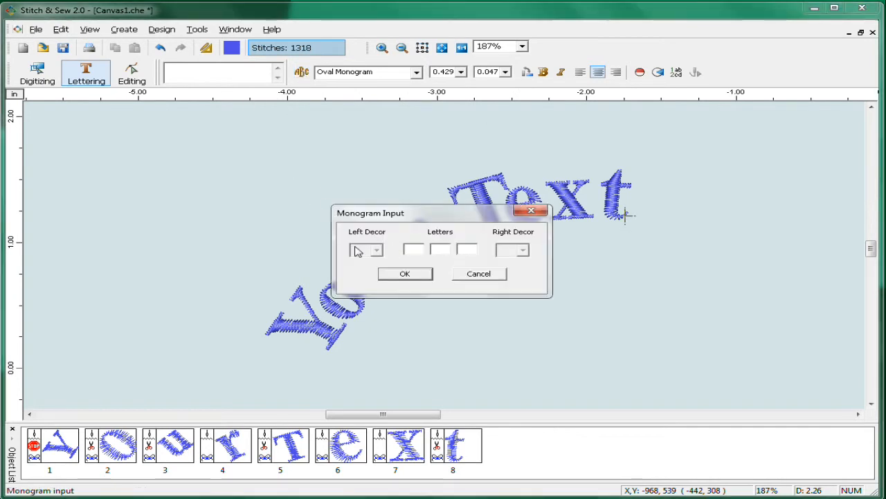
text(A)
text(B)
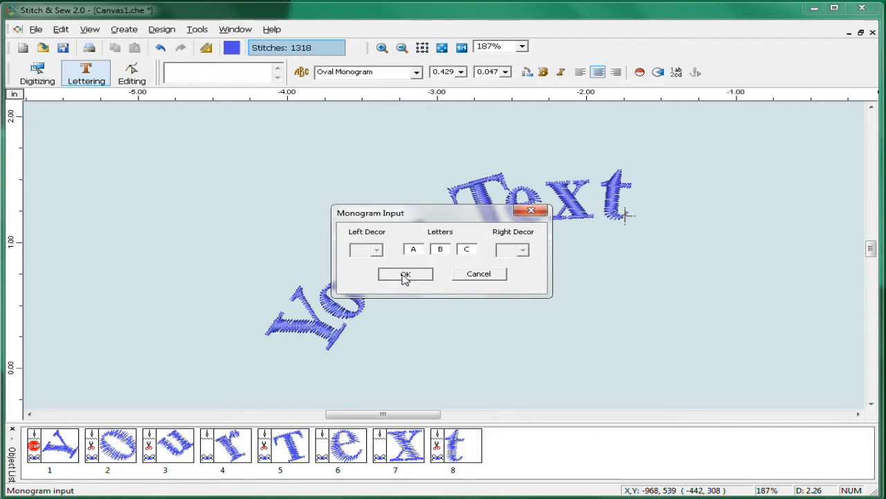
click(405, 273)
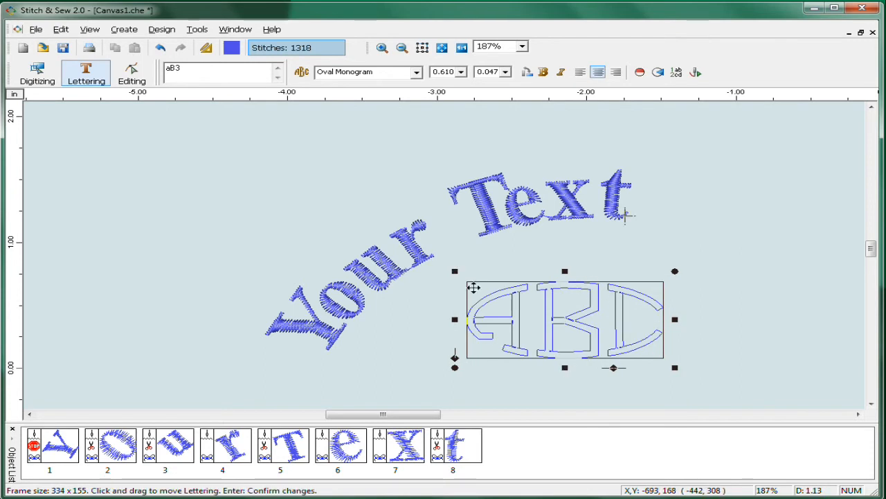
Move the ABC monogram to the upper left, colour it pink, and stitch it
drag(565, 318, 199, 184)
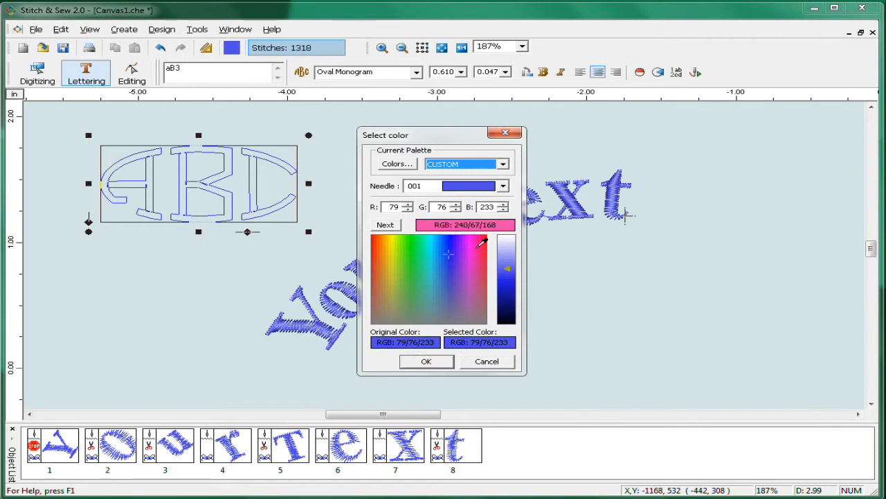
click(477, 254)
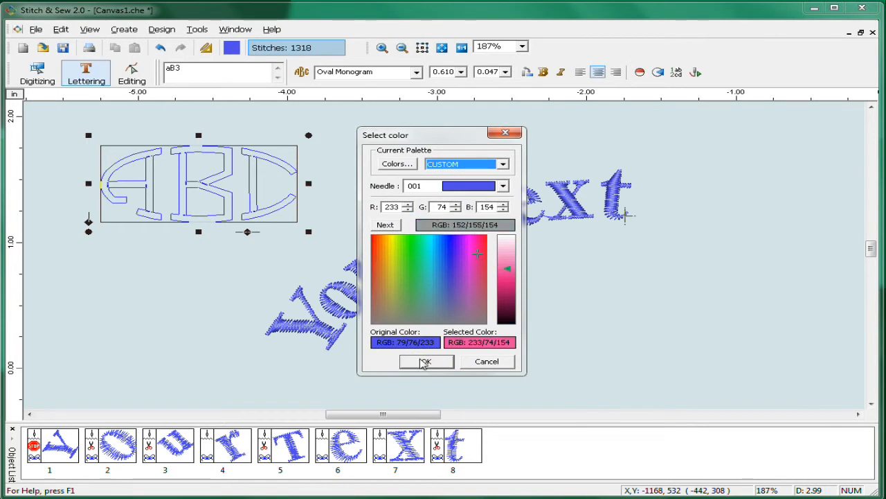
click(425, 361)
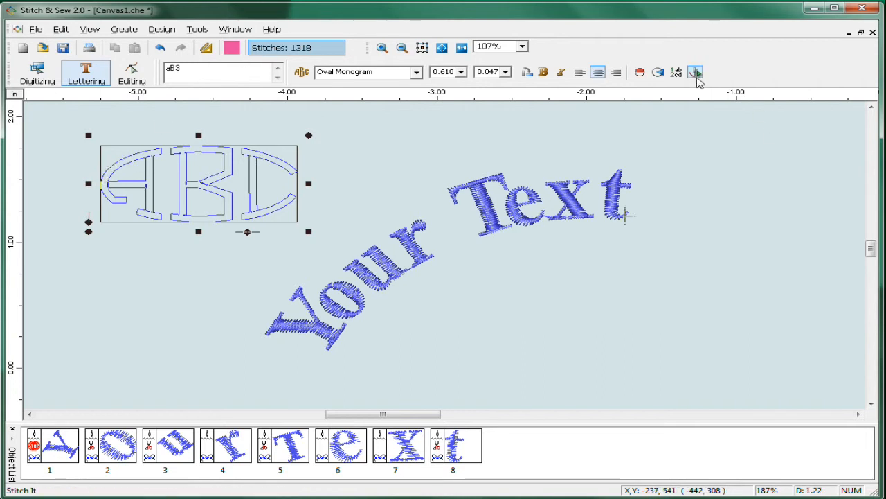
click(696, 72)
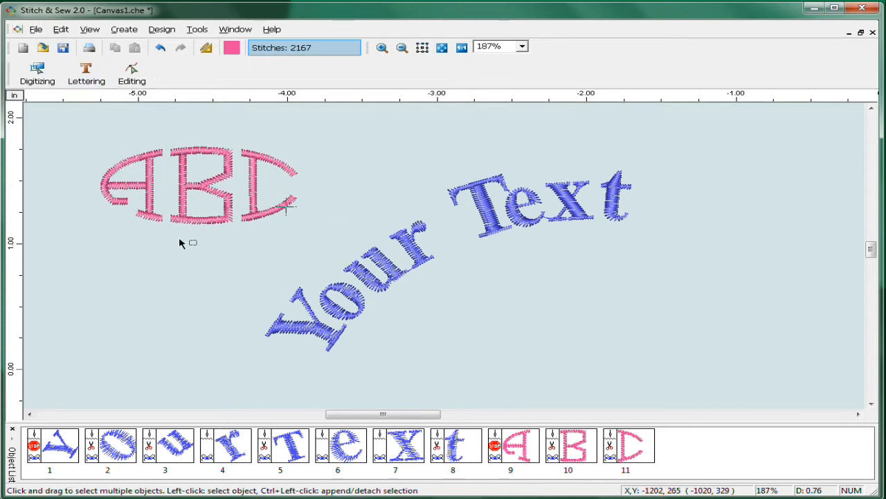
click(401, 47)
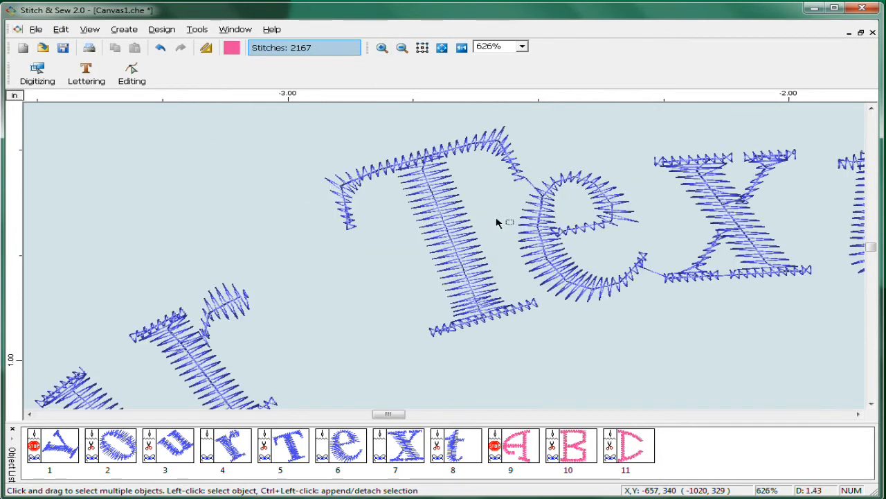
mouse_move(426, 340)
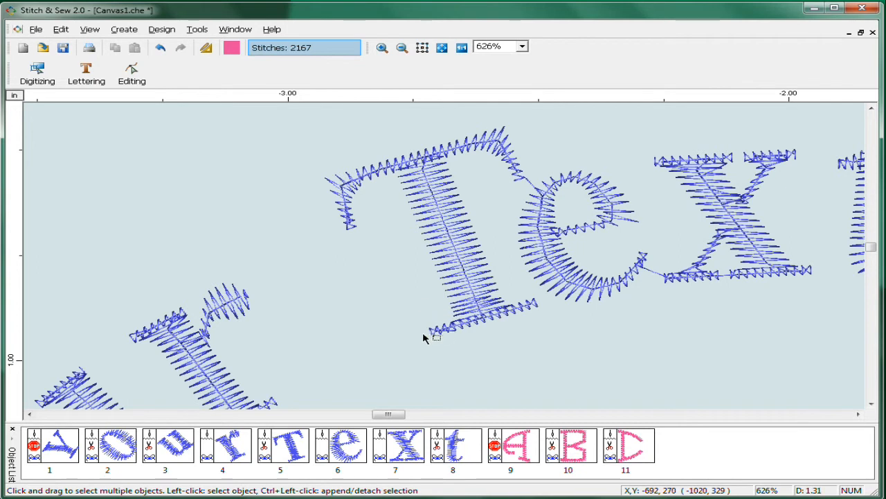
mouse_move(303, 402)
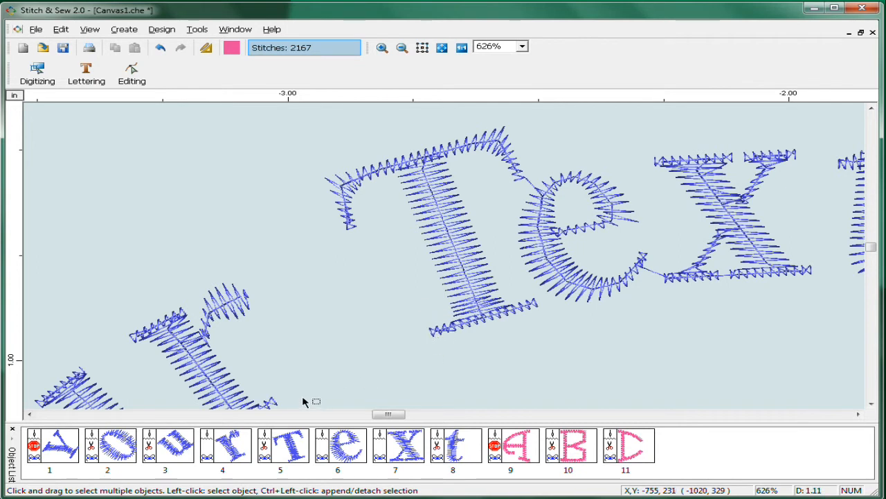
mouse_move(453, 246)
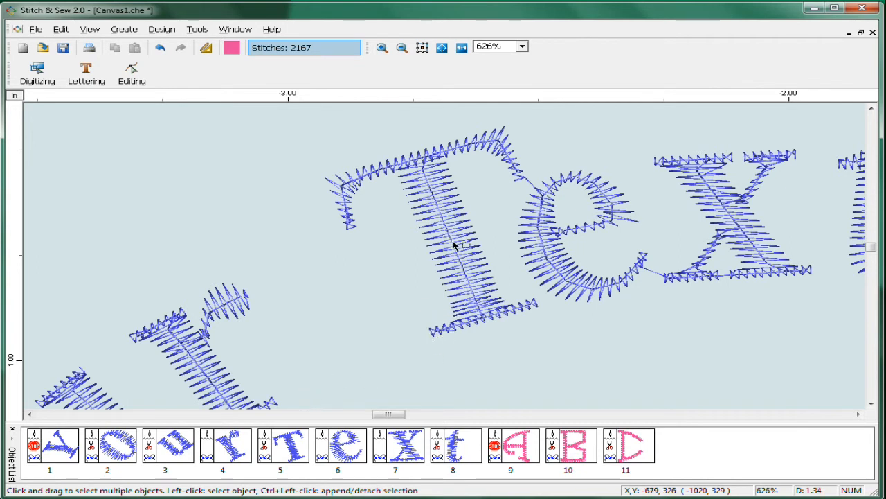
right_click(464, 243)
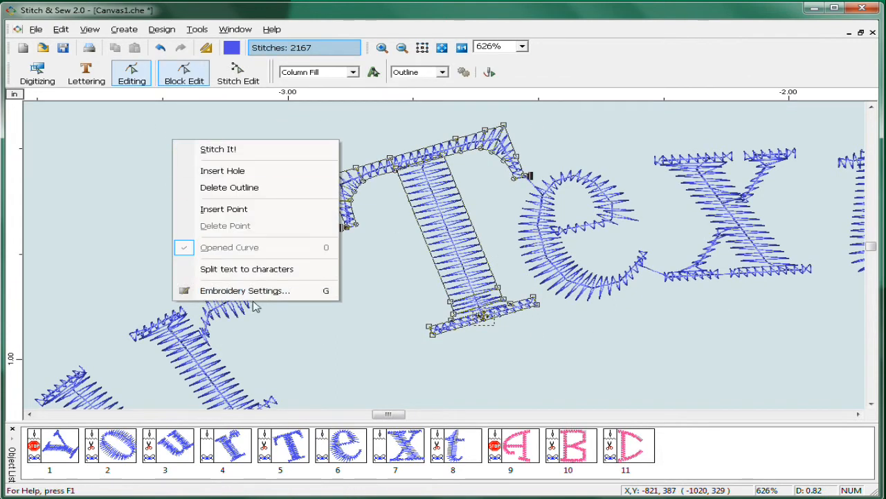
click(244, 290)
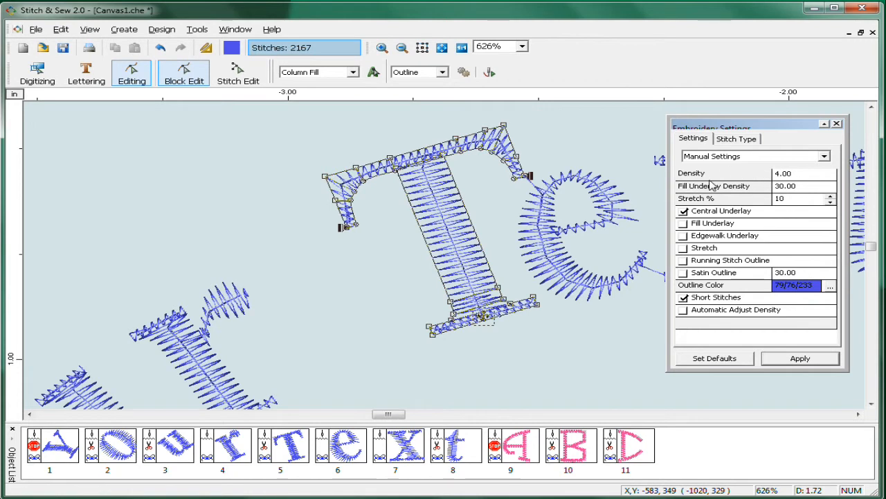
mouse_move(731, 212)
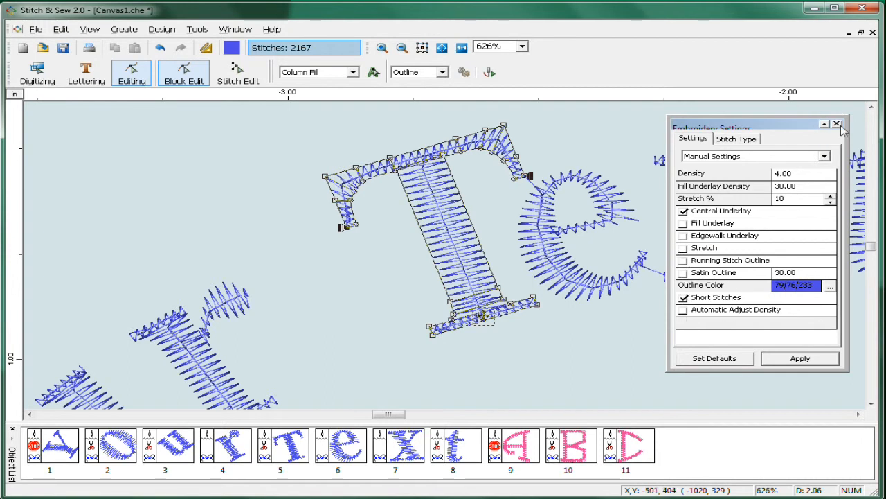
click(836, 123)
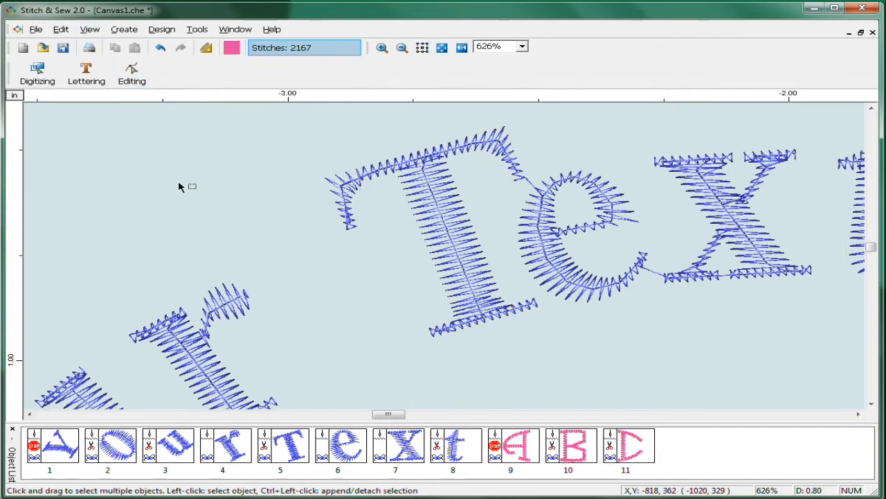
click(401, 47)
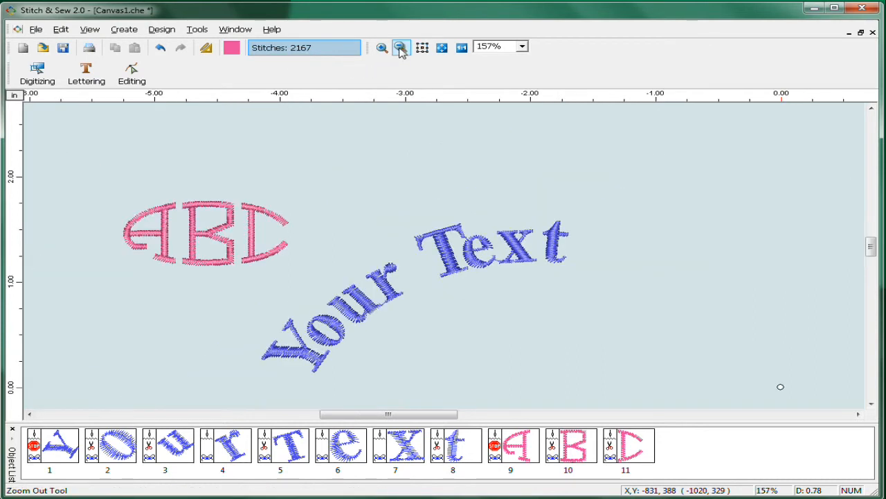
click(161, 29)
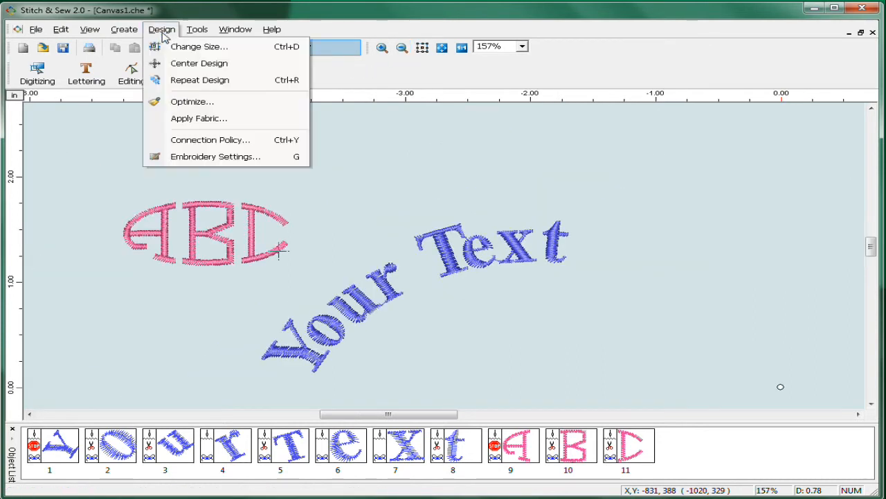
click(199, 119)
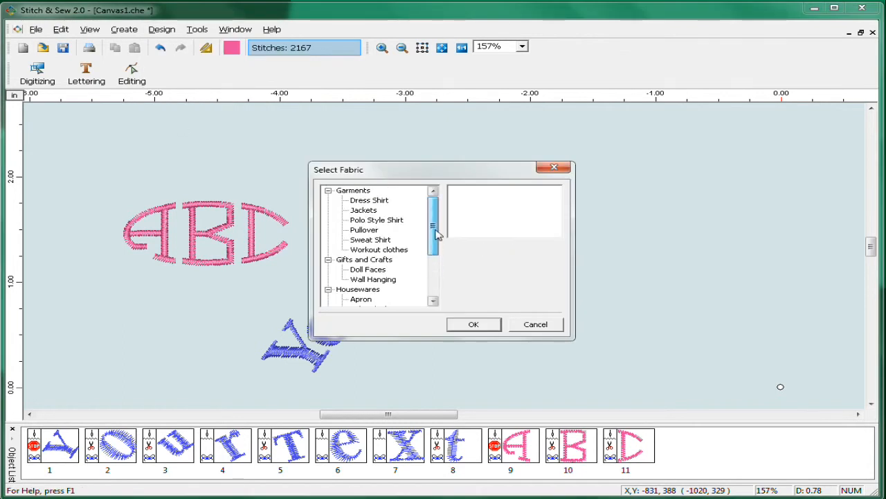
mouse_move(432, 248)
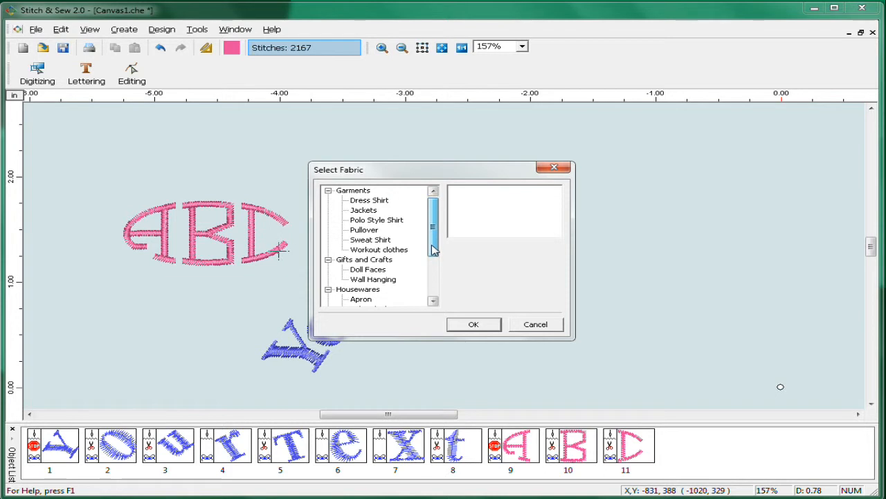
click(364, 230)
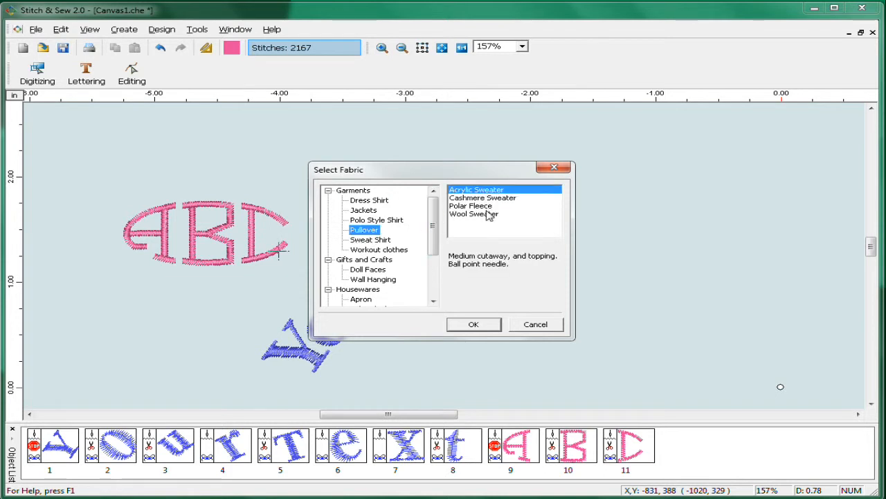
click(470, 205)
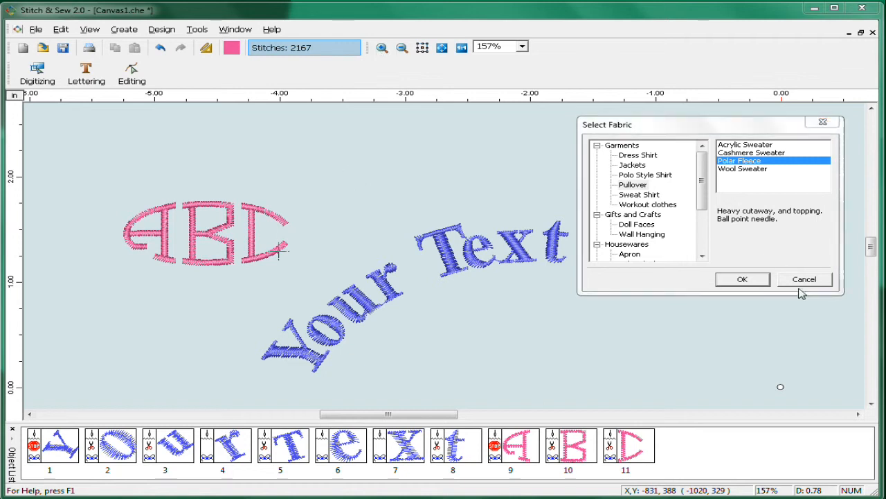
click(804, 279)
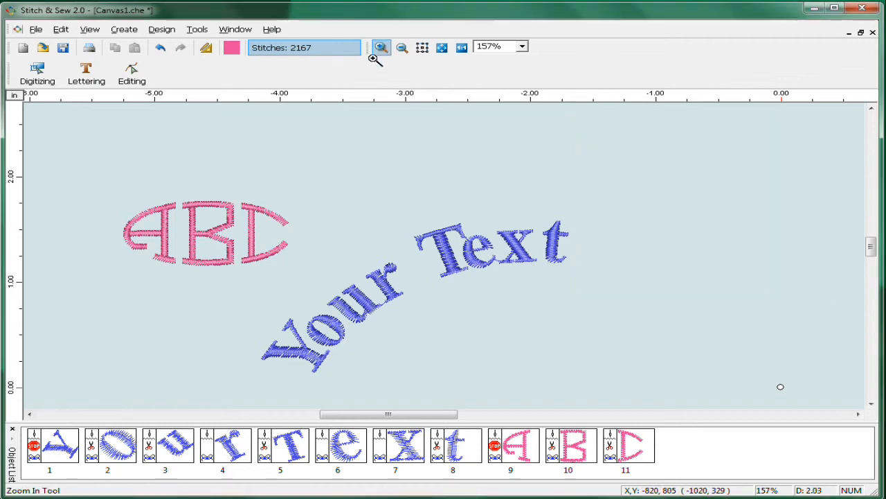
Apply the Polar Fleece pullover fabric settings to the design, raising it to 3,720 stitches
click(382, 47)
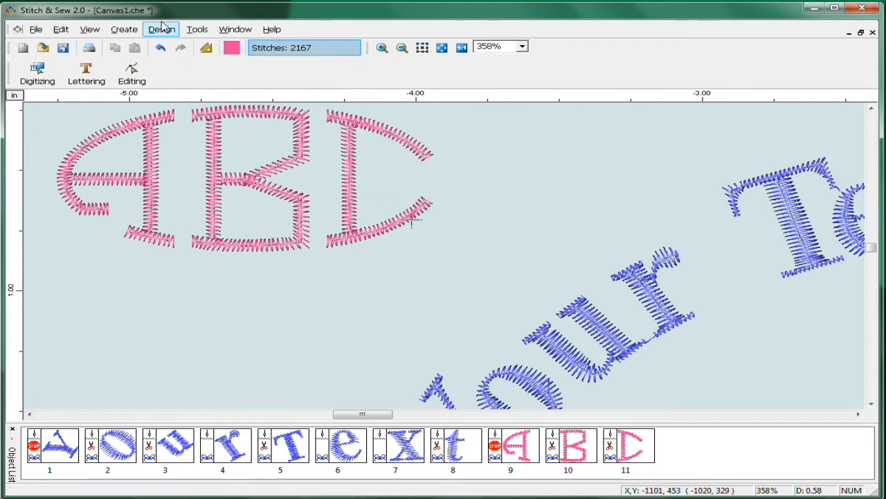
click(161, 29)
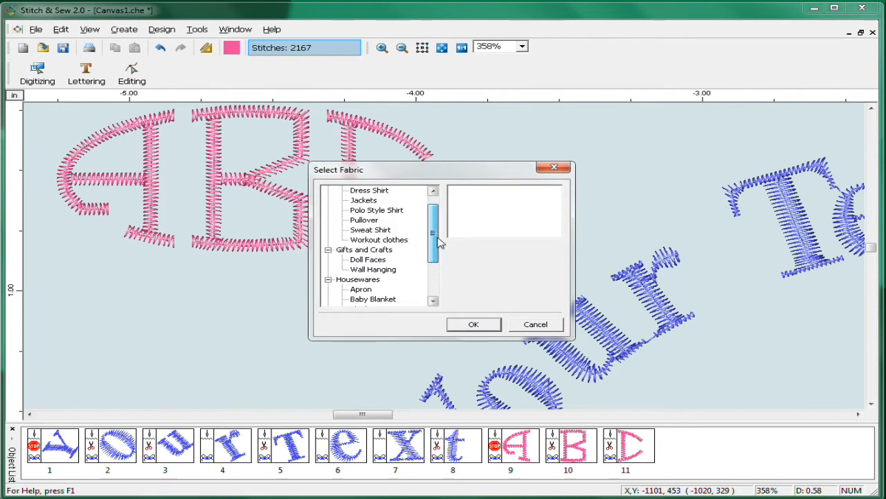
click(365, 229)
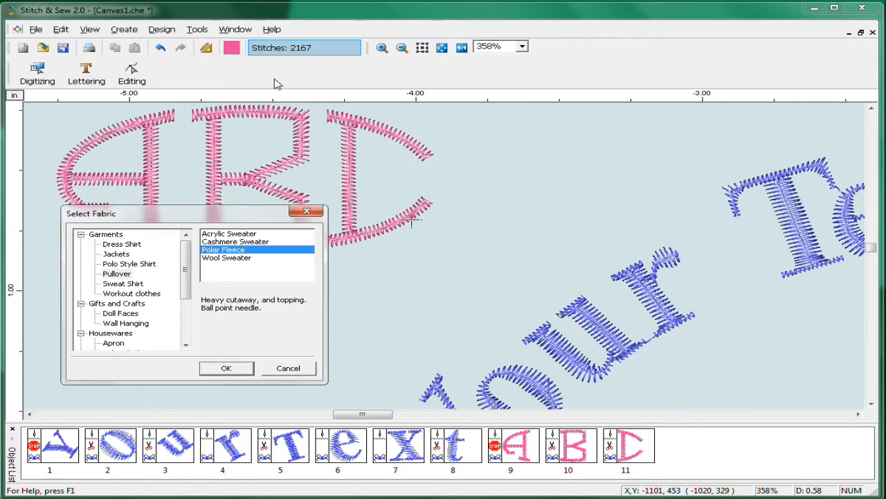
click(226, 368)
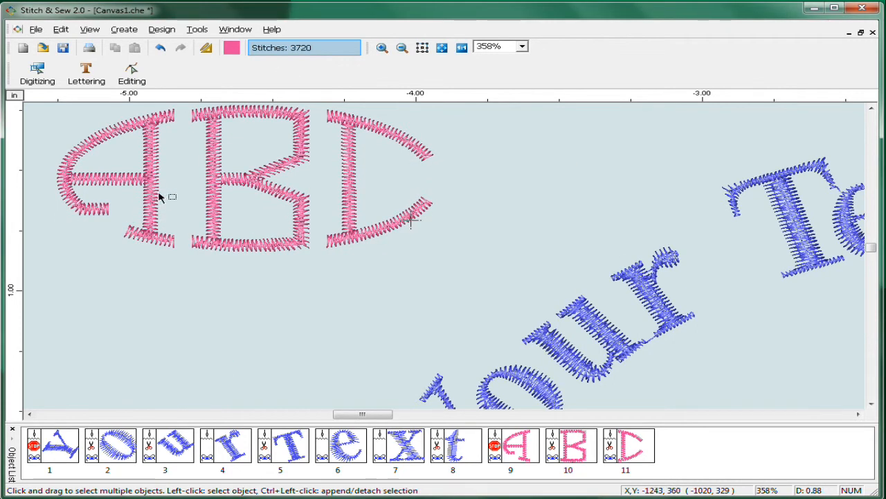
mouse_move(471, 241)
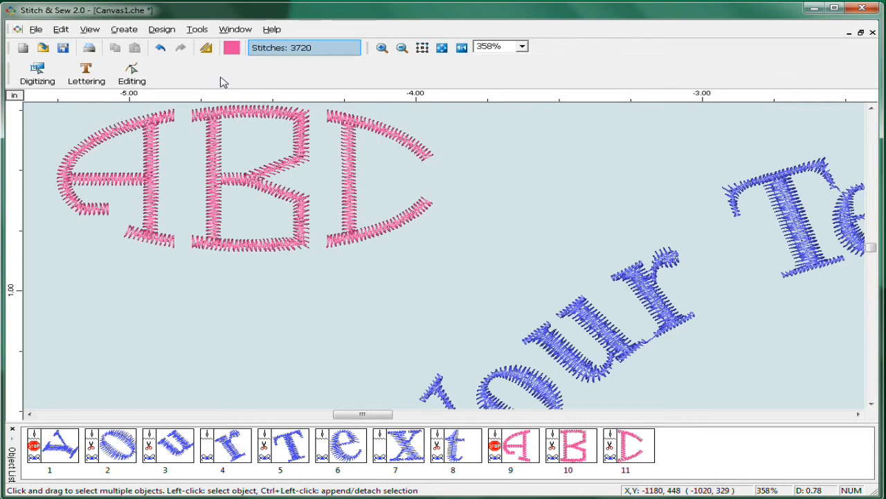
mouse_move(412, 119)
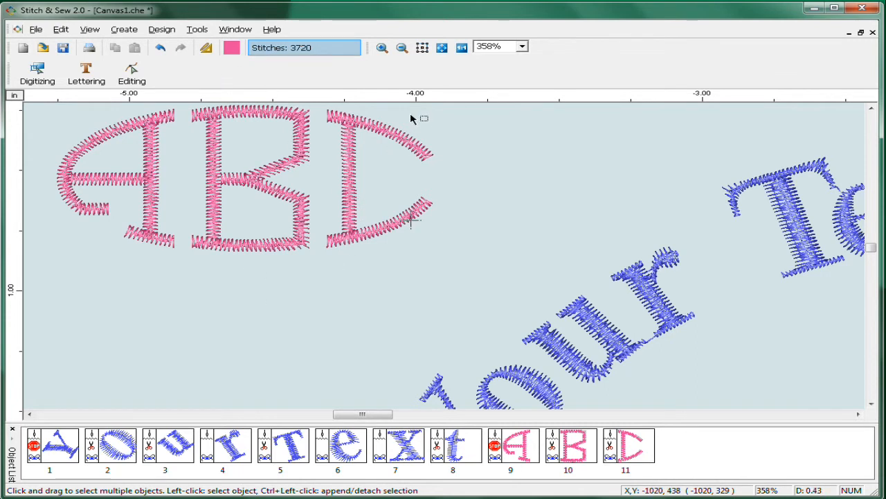
click(400, 47)
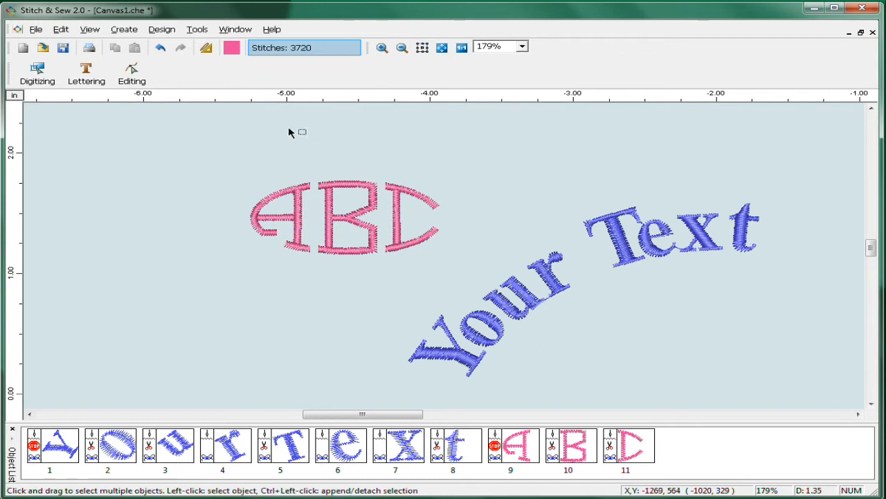
Box-select both sample lettering pieces and delete them
drag(290, 132, 727, 334)
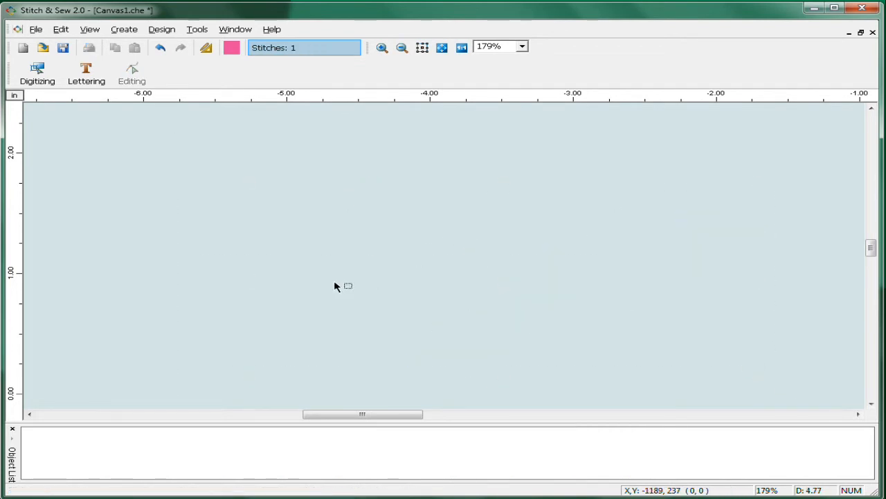
mouse_move(336, 211)
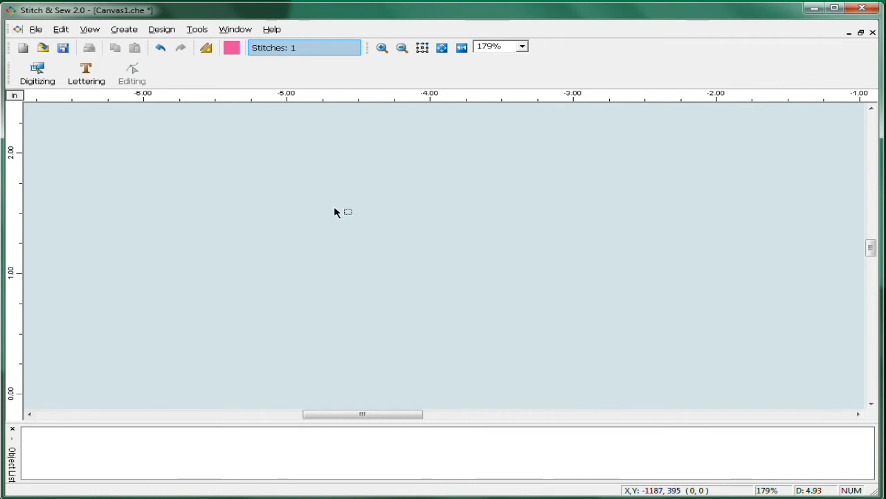
mouse_move(330, 169)
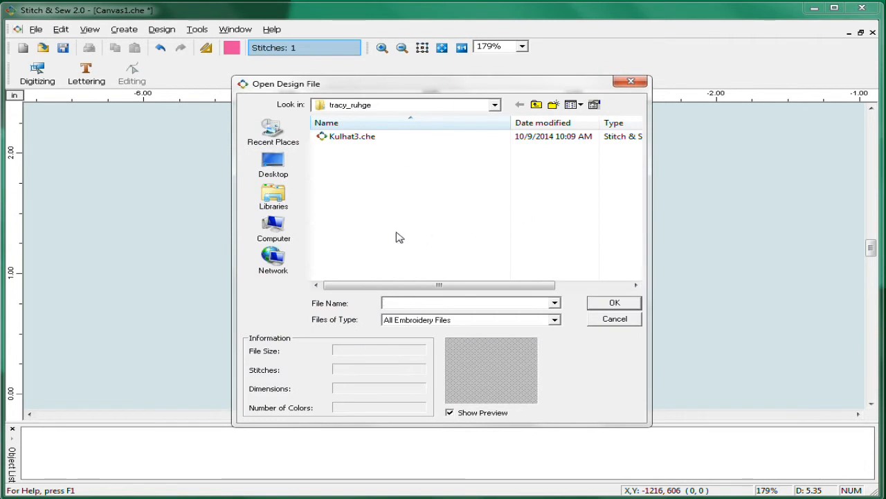
Open maltesecross.dst from the Compucon folder on drive C
text(c:\c)
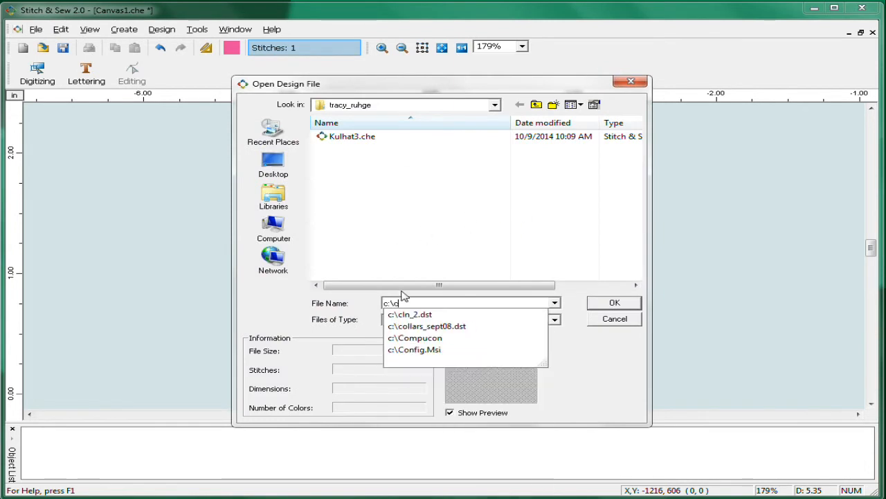
click(420, 337)
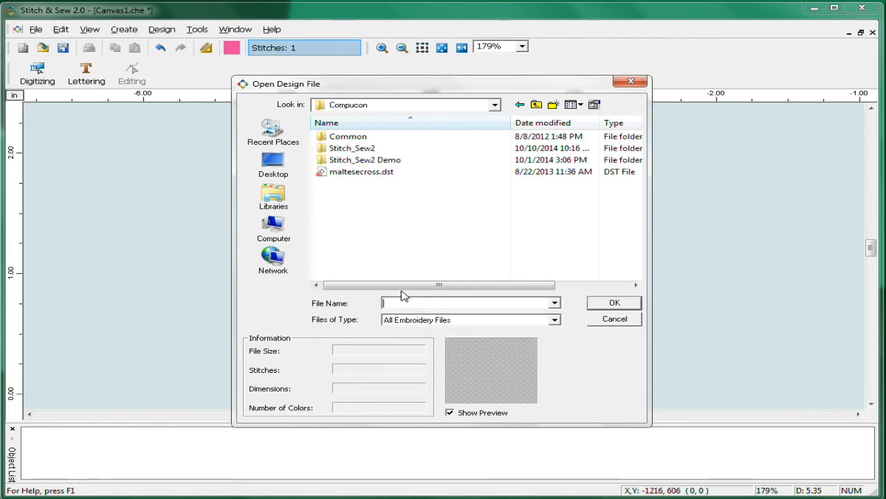
click(361, 171)
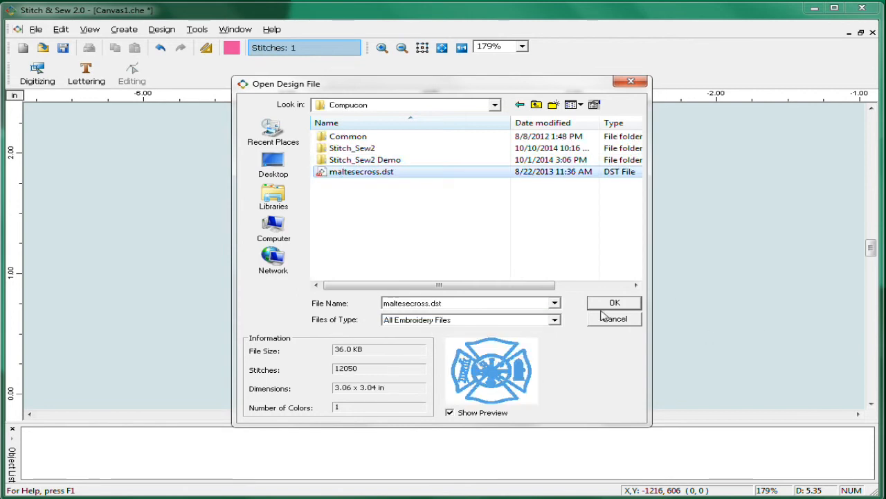
click(614, 303)
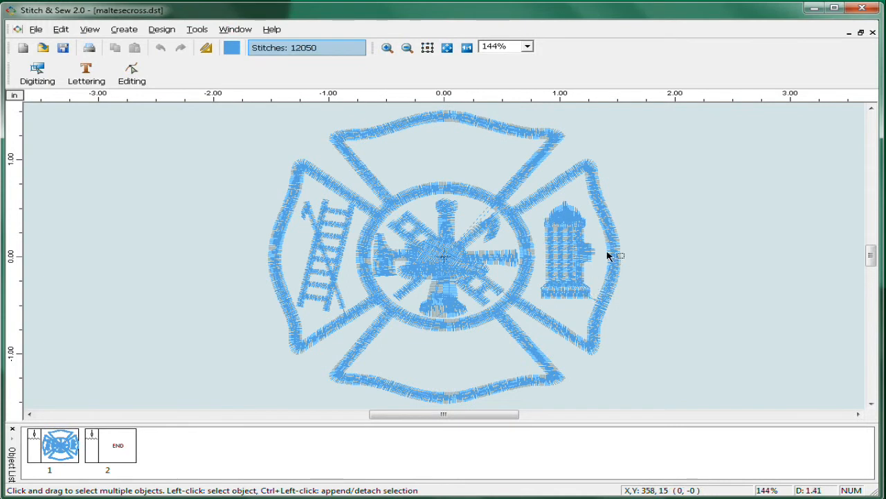
mouse_move(248, 252)
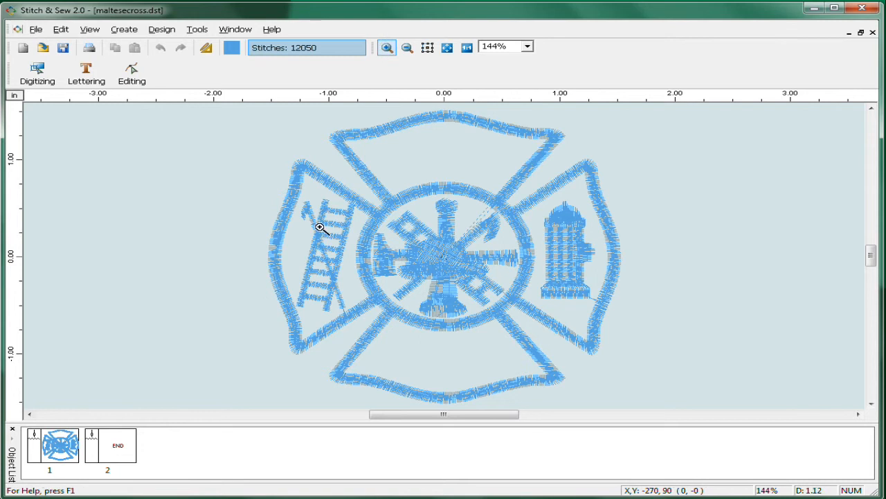
mouse_move(442, 342)
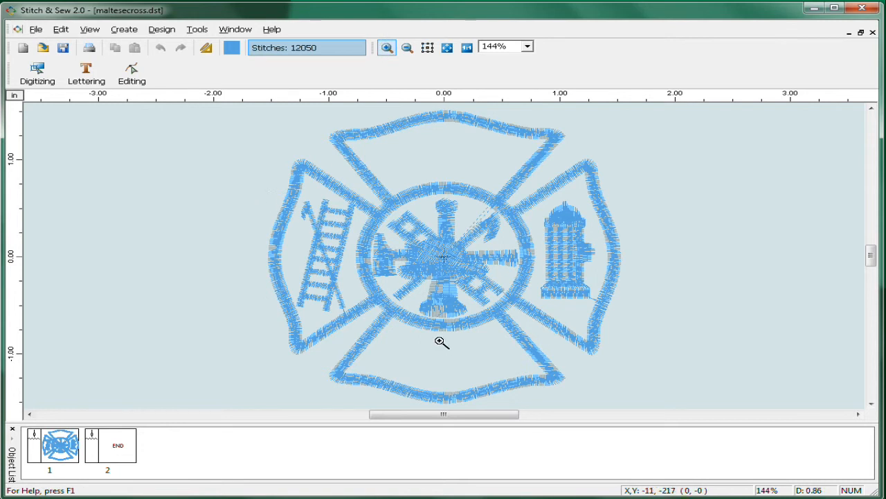
Zoom in on the ladder on the Maltese cross's left arm
click(386, 47)
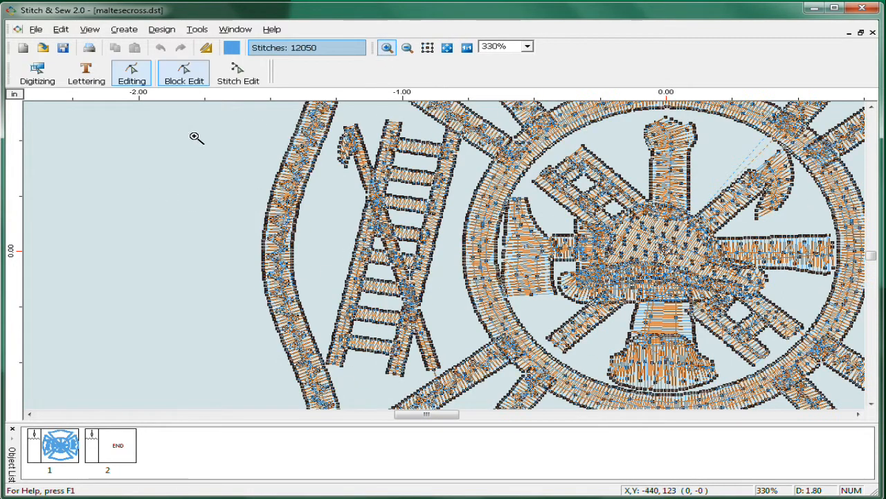
Split the design at the ladder's start stitch and delete the ladder piece, leaving 11,242 stitches
click(238, 72)
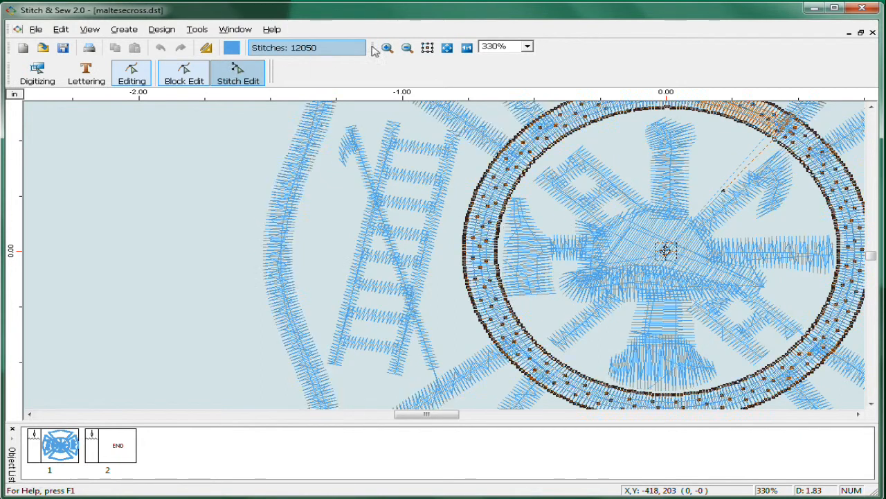
click(238, 72)
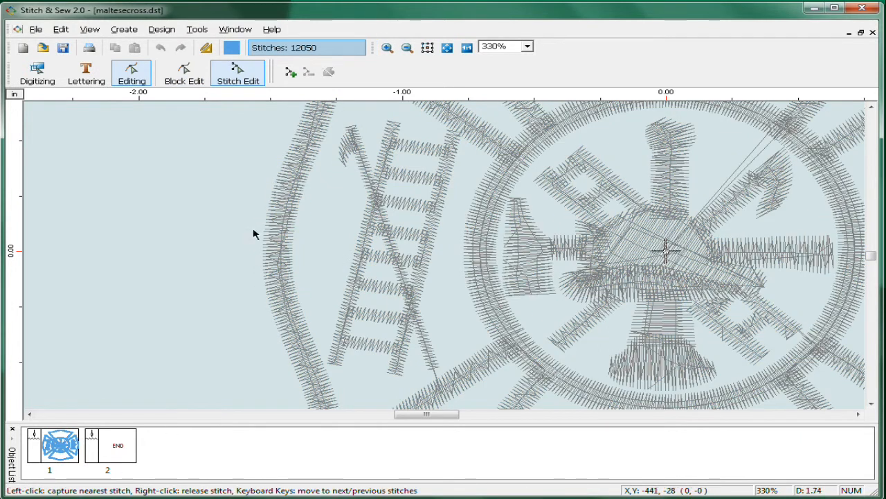
click(386, 47)
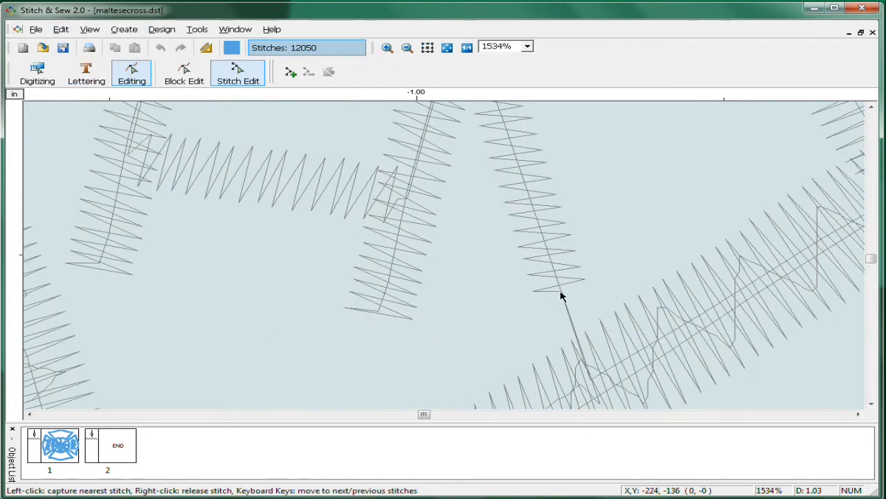
click(561, 294)
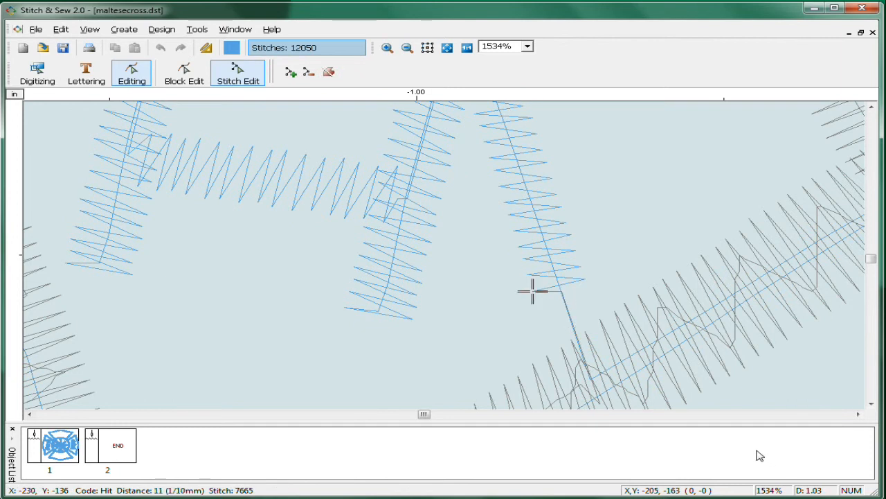
click(111, 445)
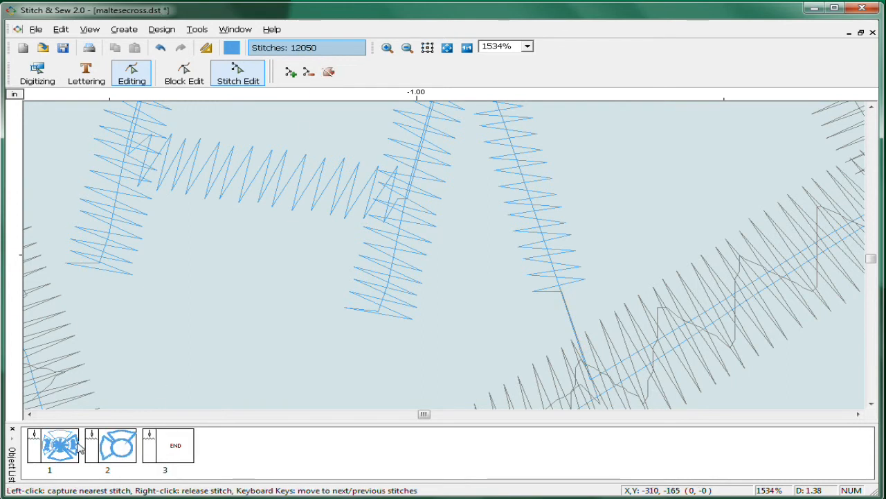
click(407, 47)
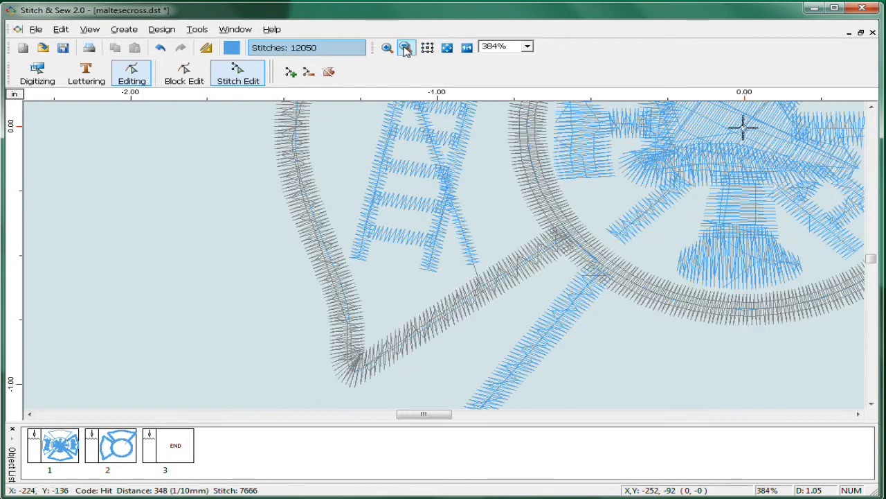
click(407, 47)
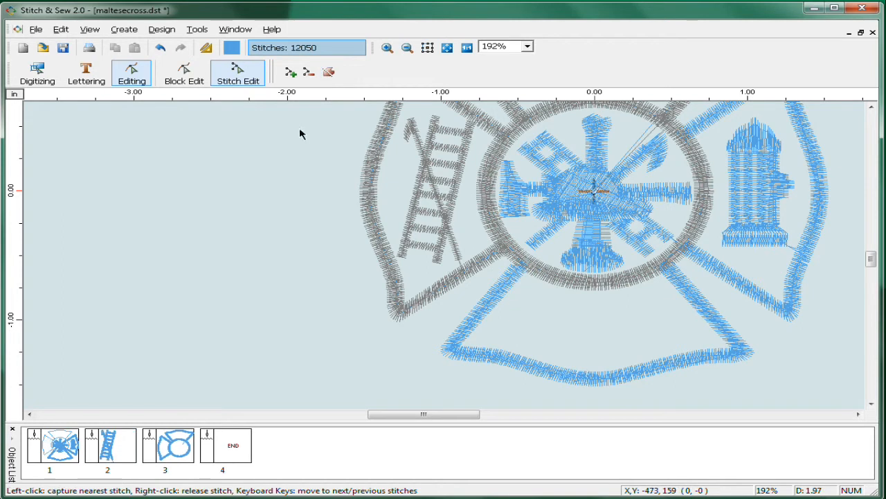
click(109, 445)
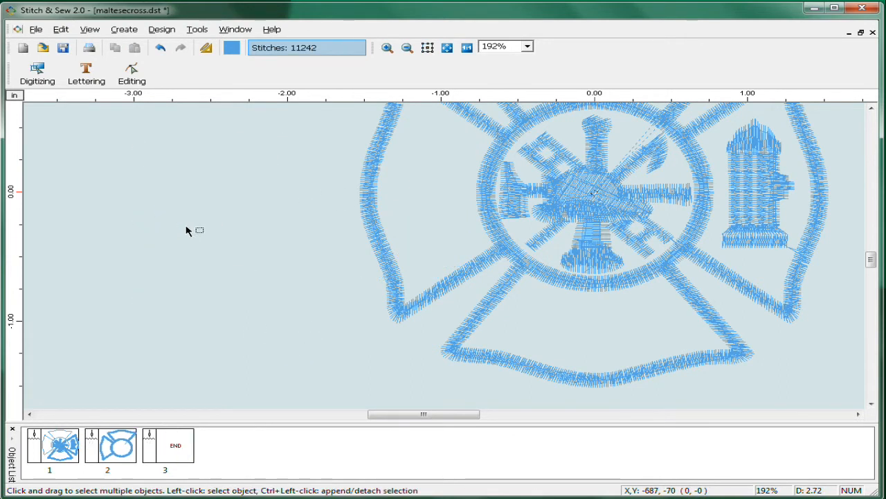
Recolour the ladder-free Maltese cross in red thread (RGB 255/57/57)
click(406, 47)
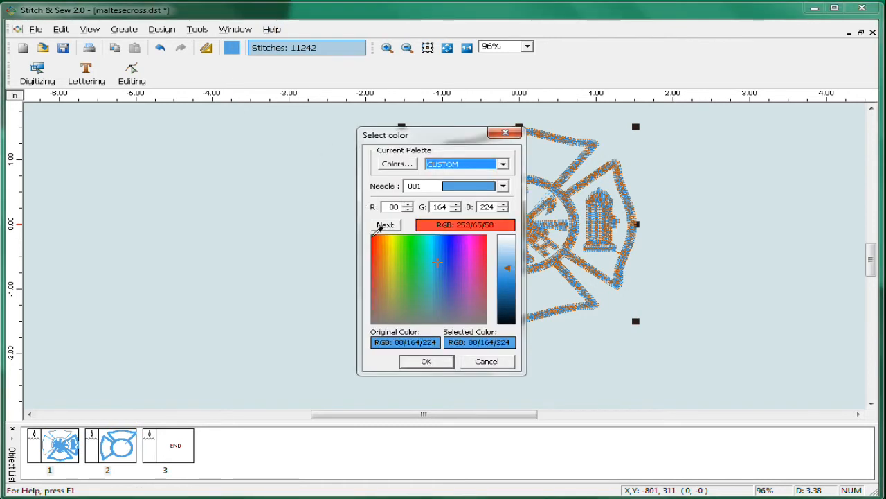
click(507, 268)
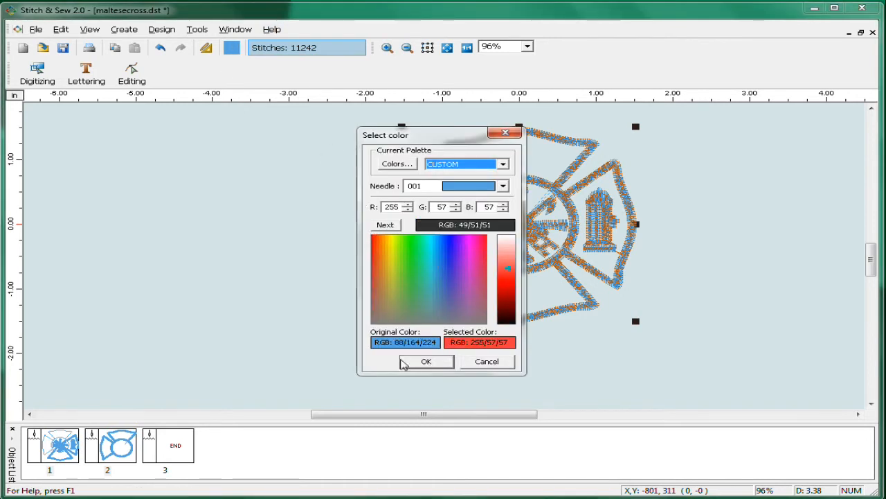
click(426, 360)
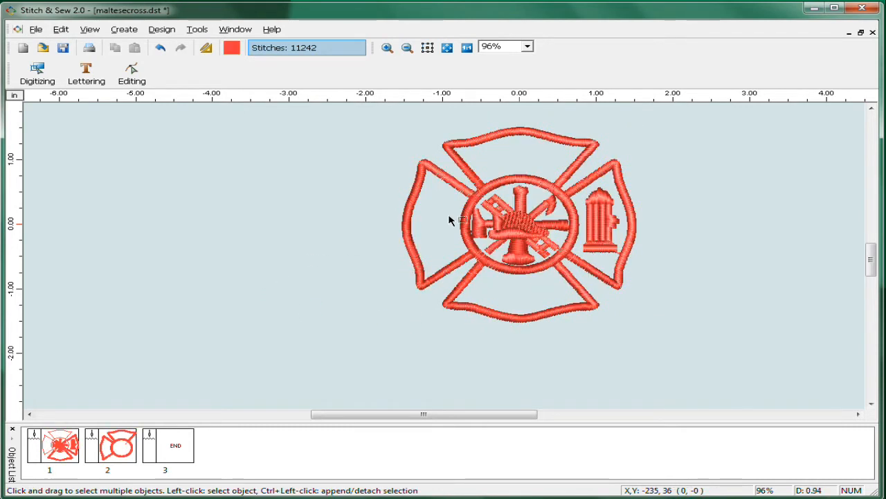
mouse_move(424, 250)
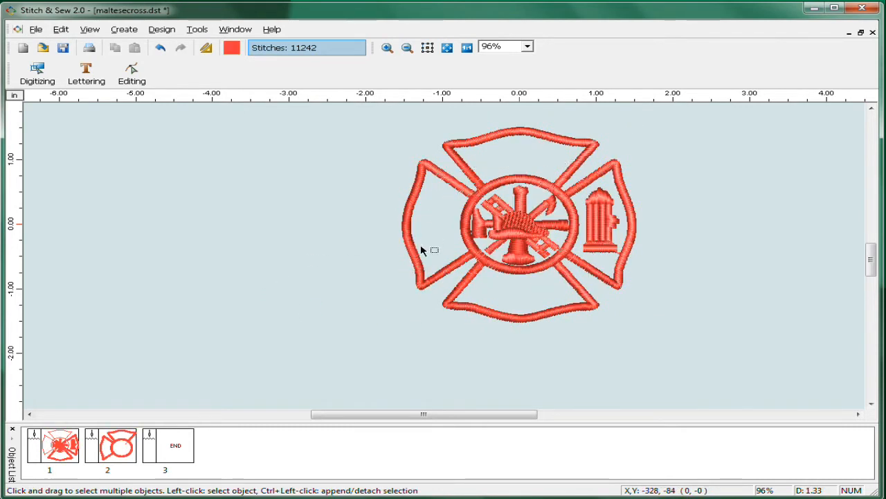
click(387, 47)
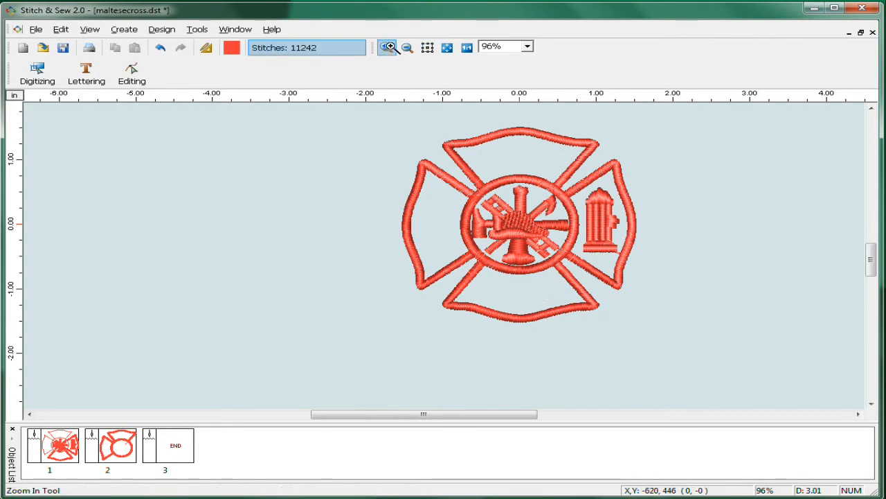
Add arched 'FIRE' lettering in black on the top arm and stitch it
click(389, 46)
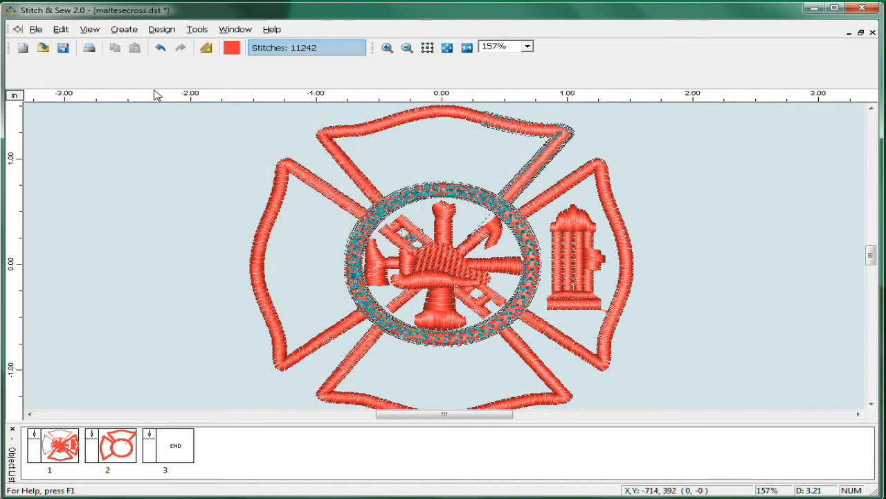
click(85, 72)
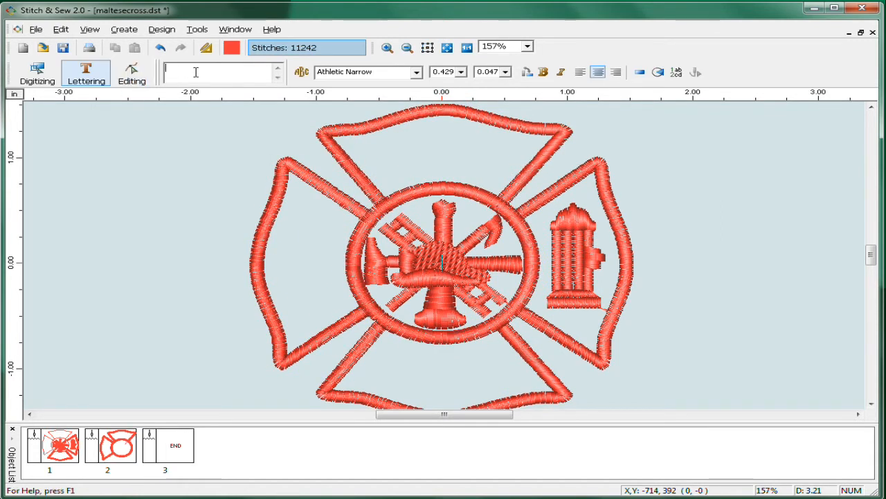
text(FIRE)
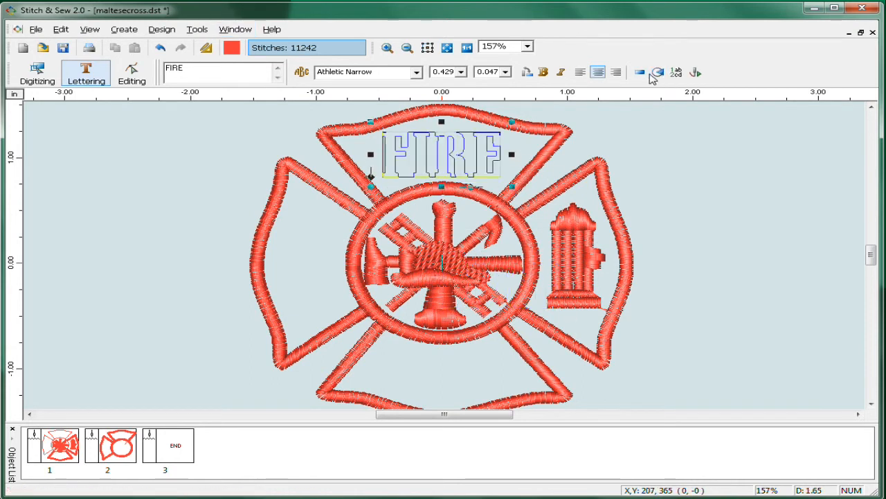
click(656, 72)
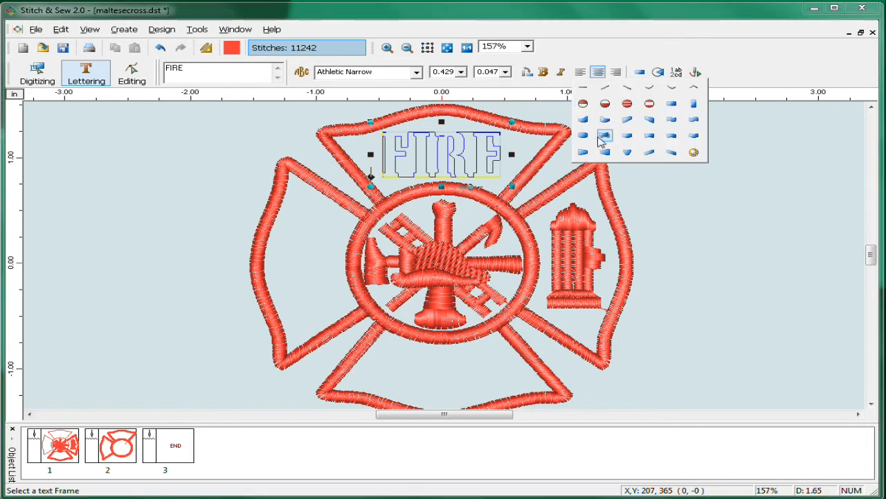
mouse_move(638, 151)
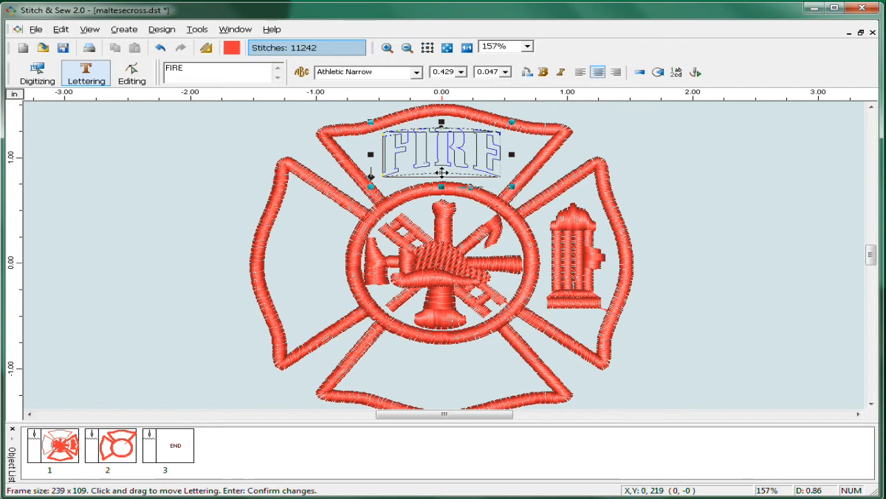
click(694, 72)
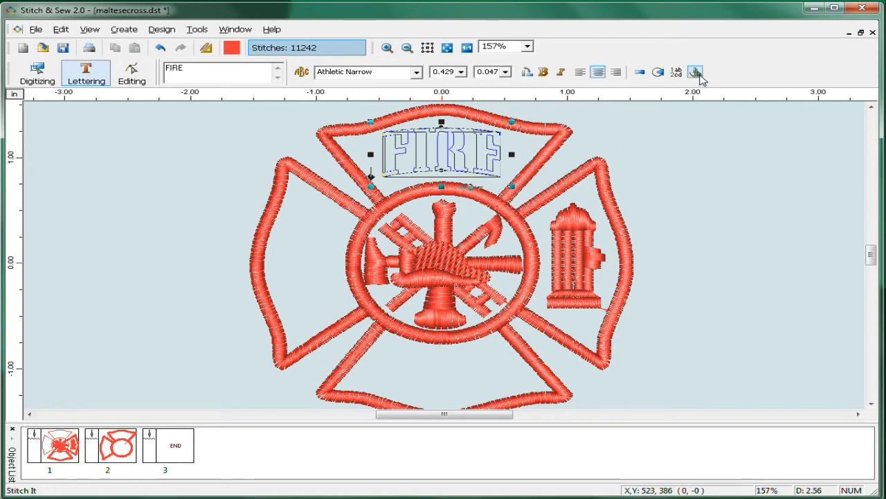
click(231, 47)
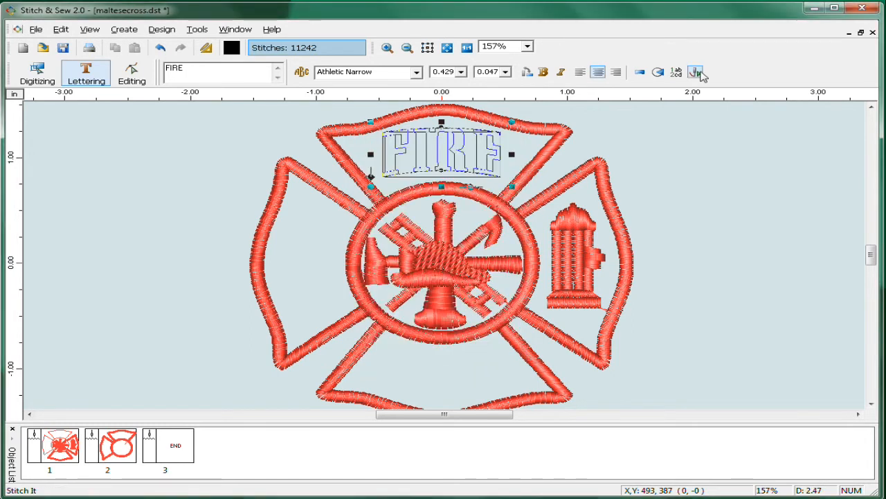
click(696, 72)
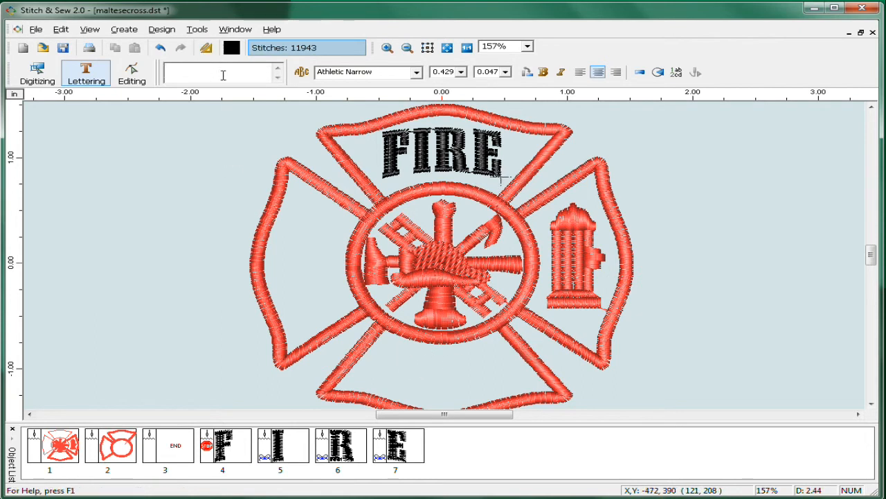
Add black 'RESCUE' on the bottom arm at height 0.35 with an arch envelope, and stitch it
text(RESC)
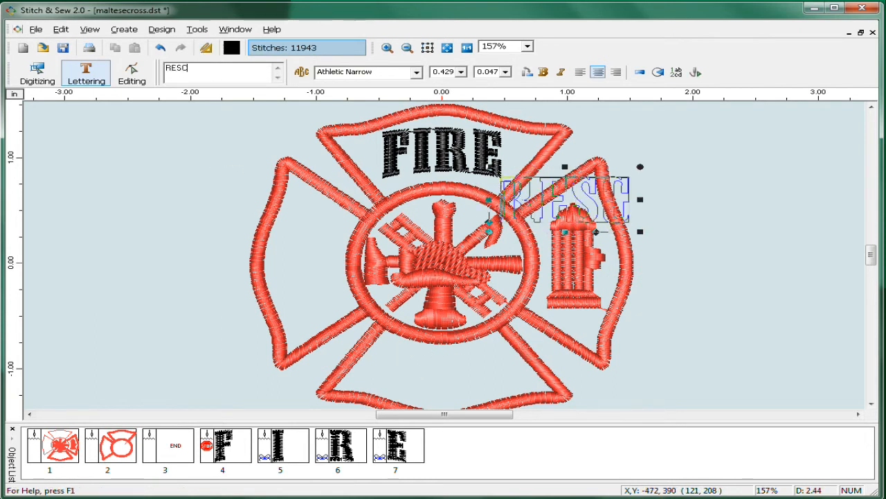
text(UE)
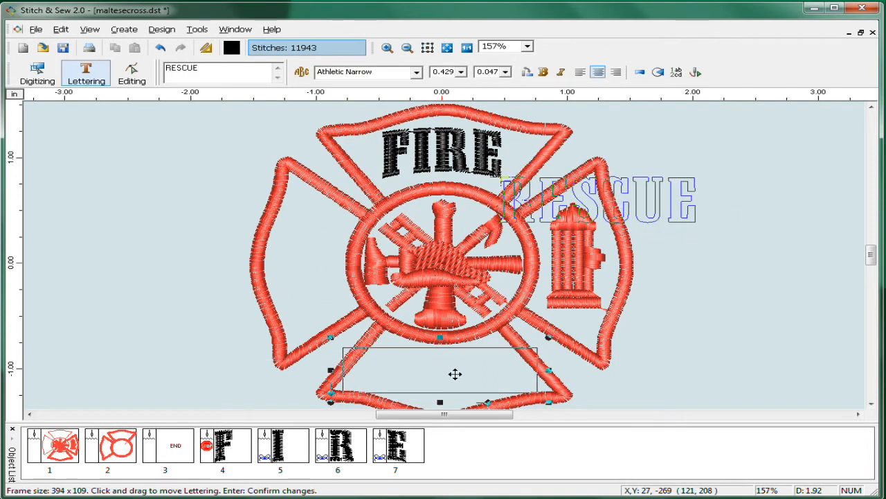
drag(603, 201, 440, 371)
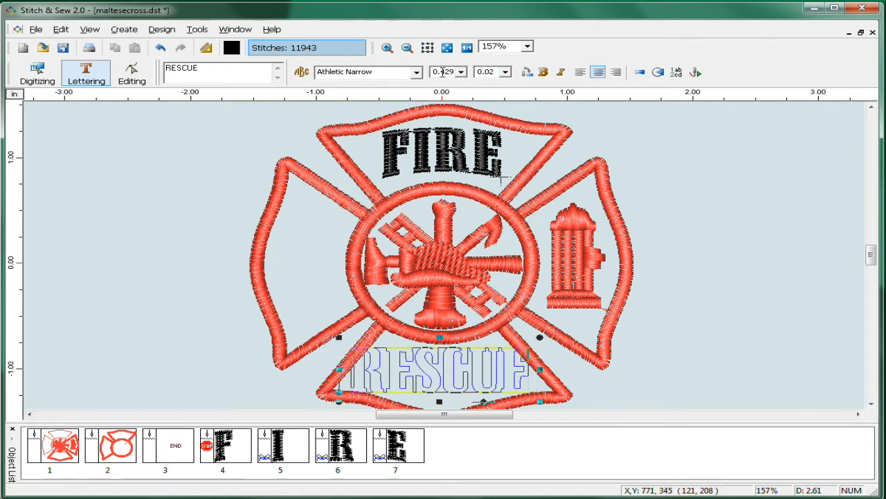
click(447, 71)
text(0.3)
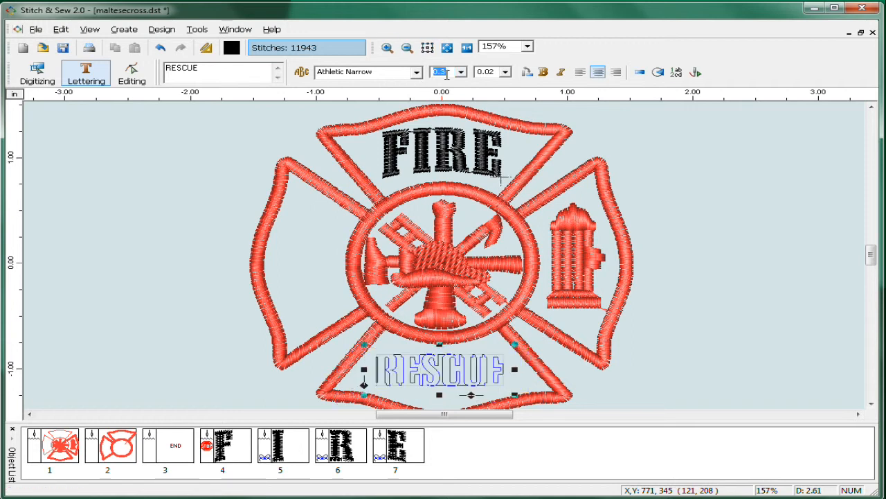
mouse_move(427, 47)
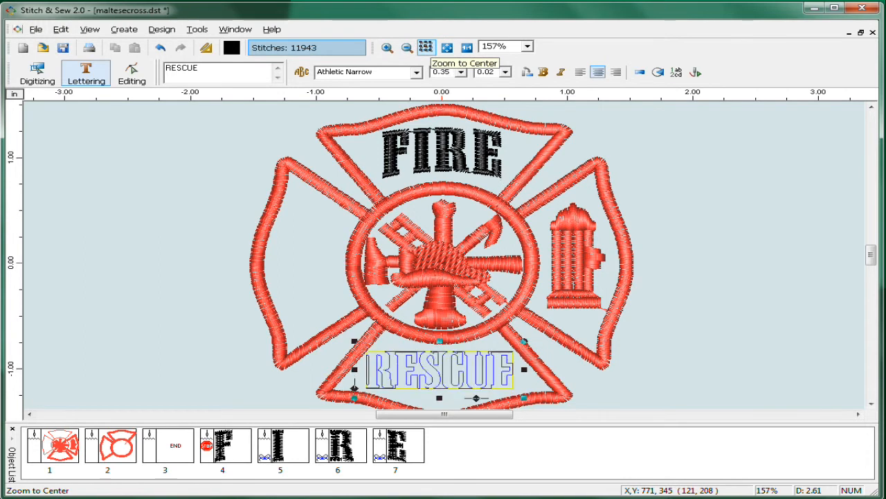
mouse_move(636, 93)
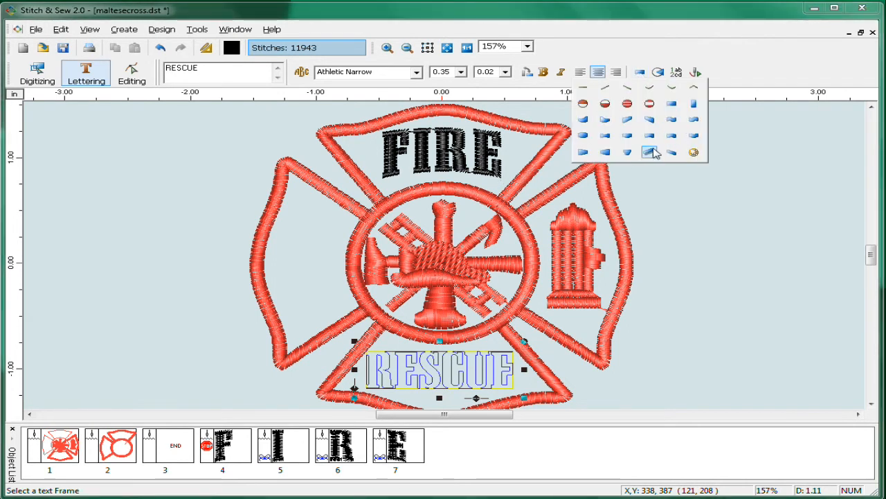
click(651, 152)
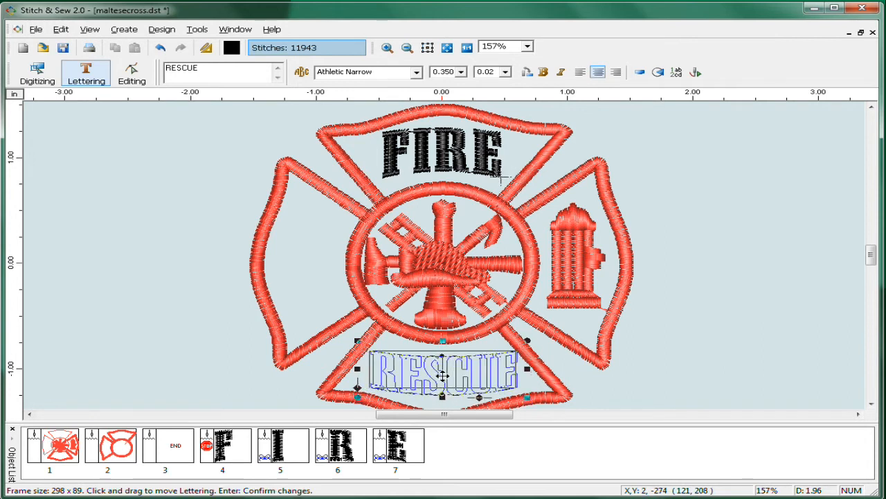
click(695, 72)
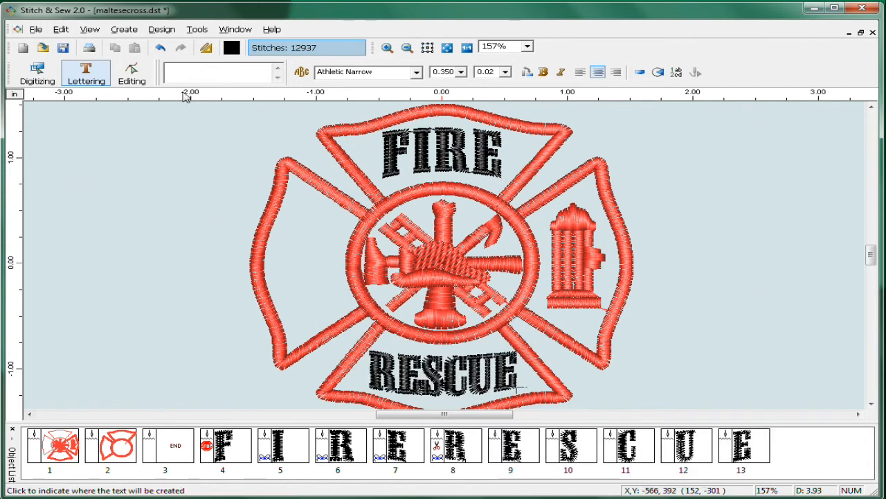
Add 'No.1' lettering past the missing-character warning, enlarged near the cross's lower right
text(T)
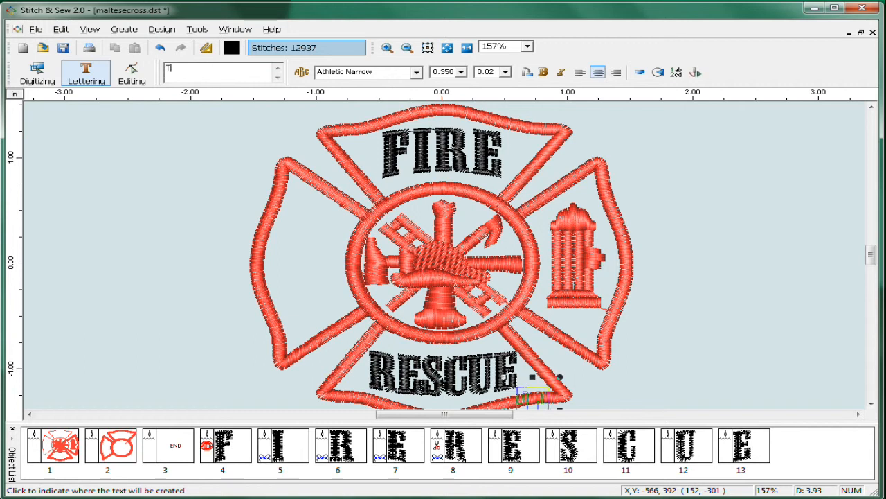
text(@)
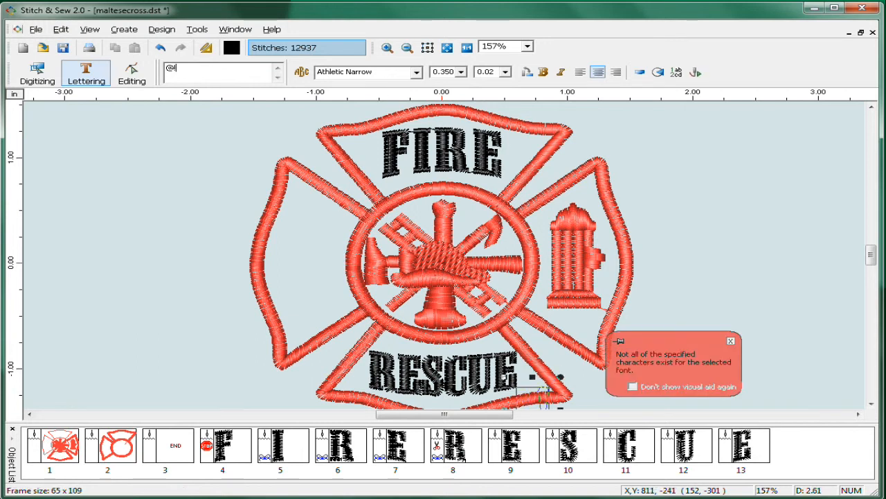
click(730, 340)
text(1)
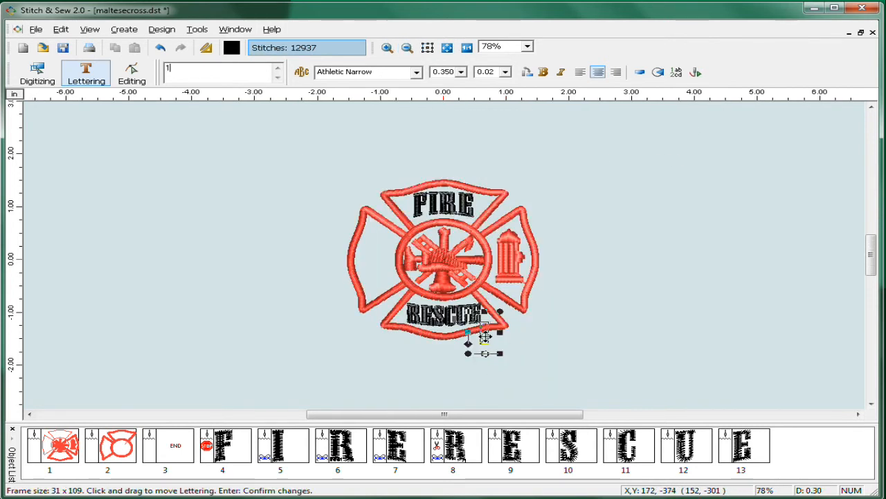
drag(485, 336, 374, 262)
text(No.)
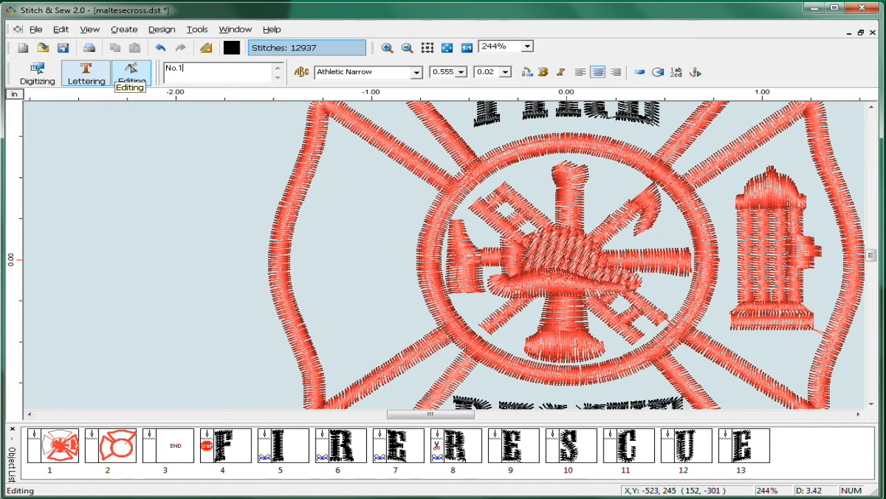
click(407, 47)
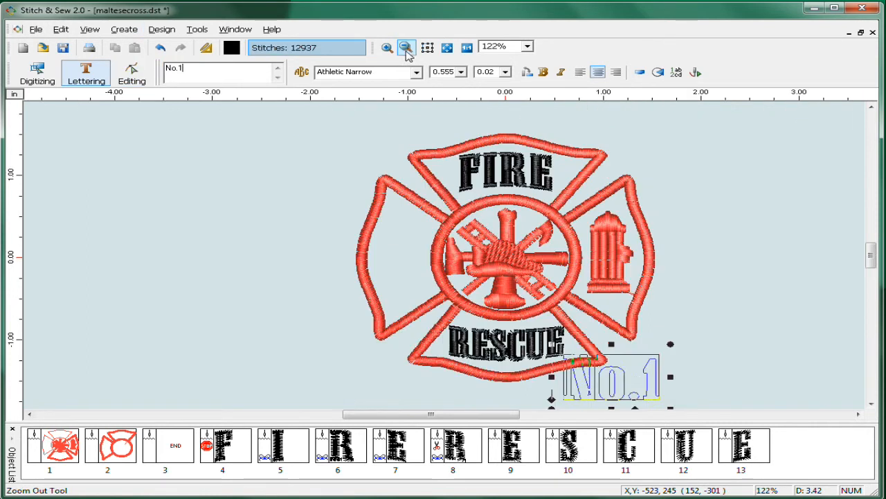
Move 'No.1' onto the left arm, rotate it, reshape its curved envelope, then stitch it
drag(610, 377, 416, 260)
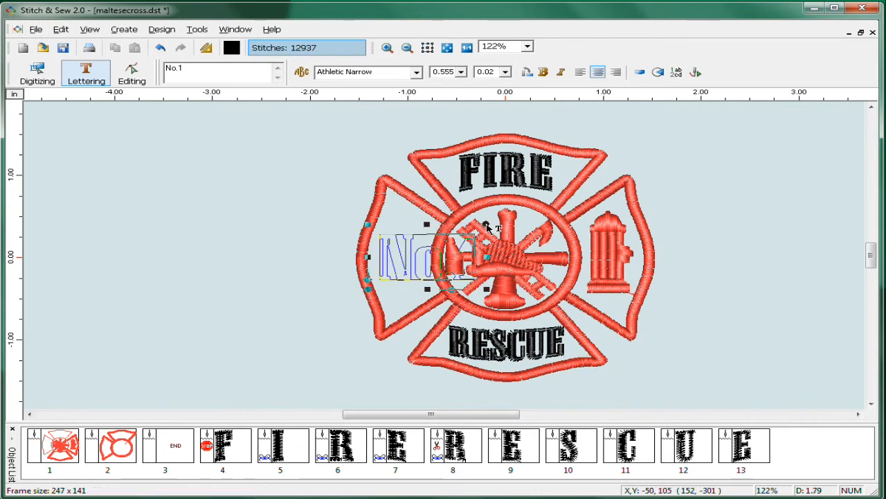
mouse_move(488, 239)
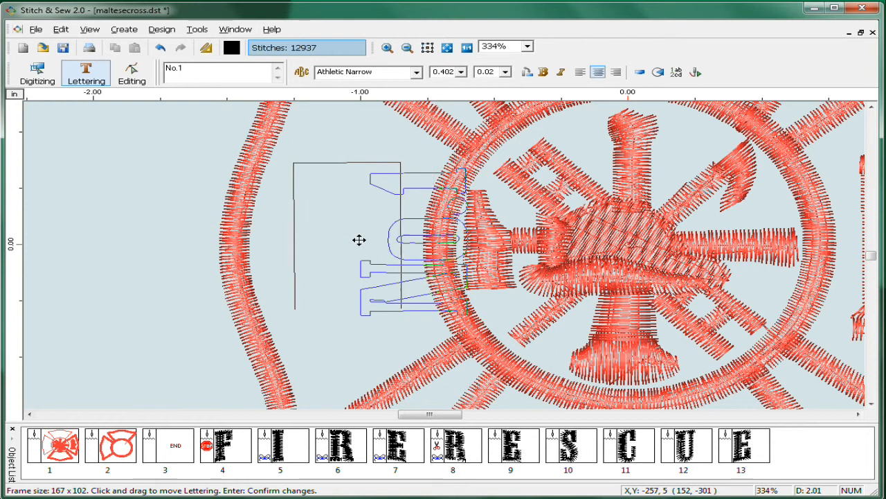
click(640, 72)
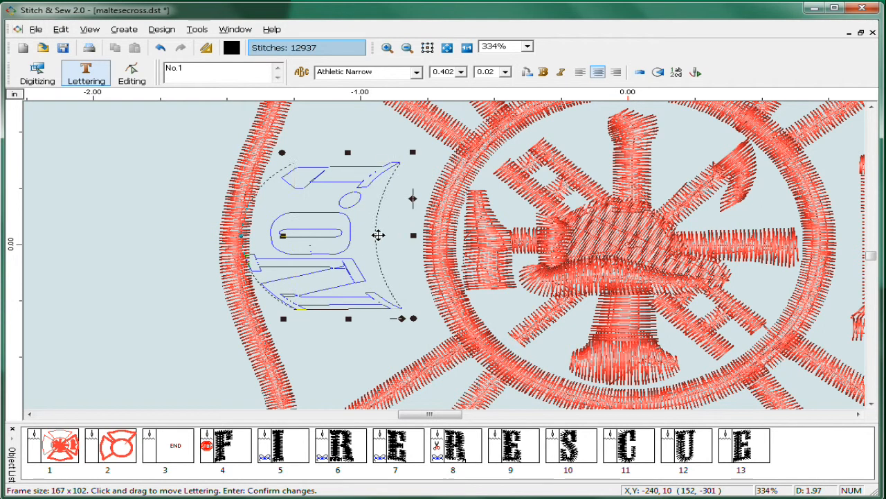
drag(380, 235, 398, 234)
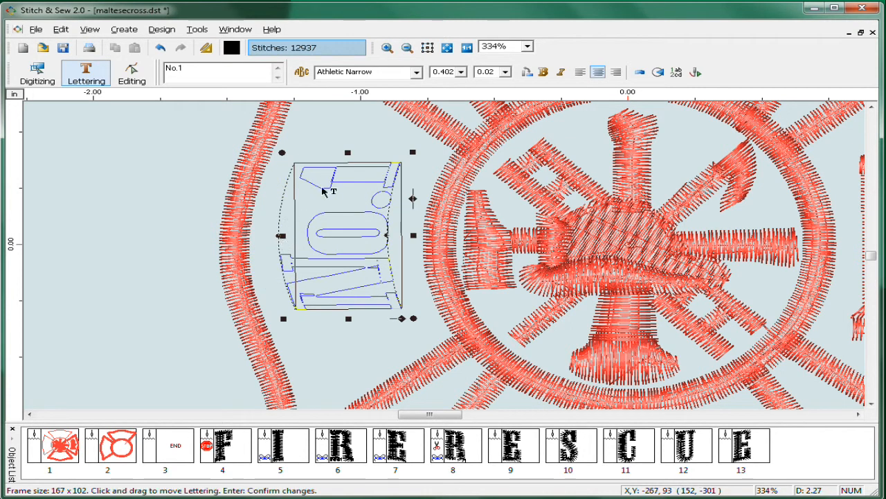
click(615, 71)
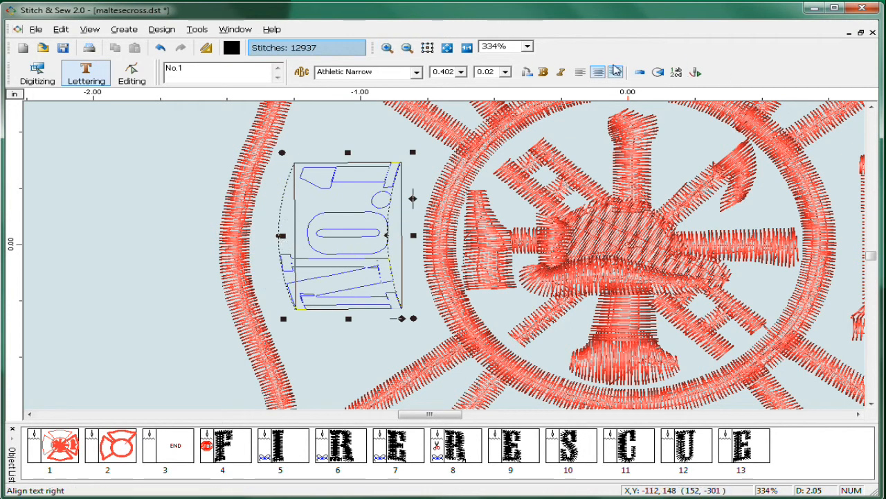
click(407, 47)
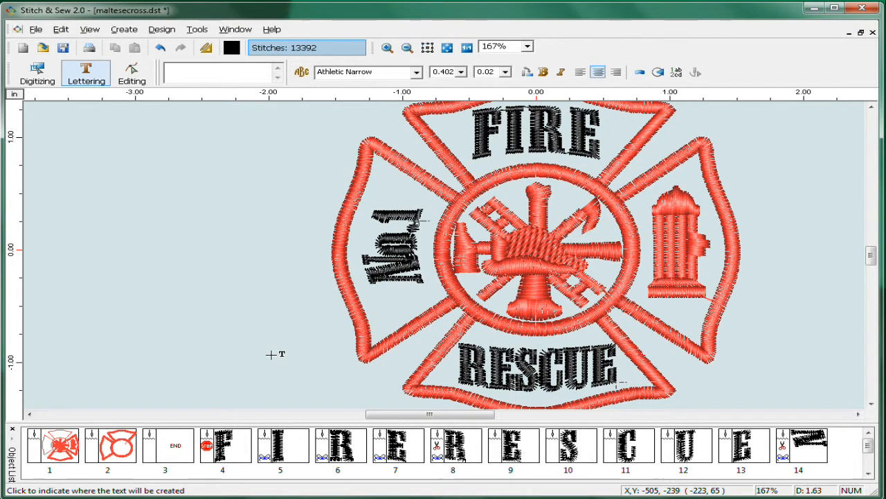
mouse_move(713, 340)
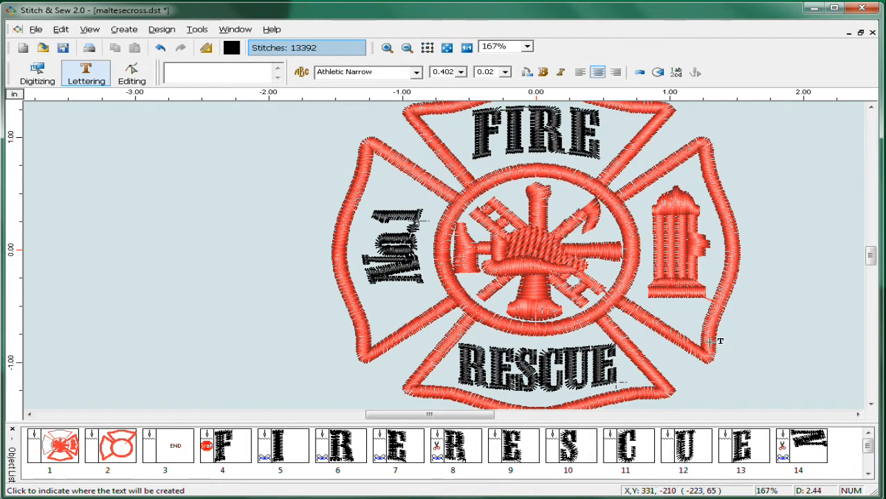